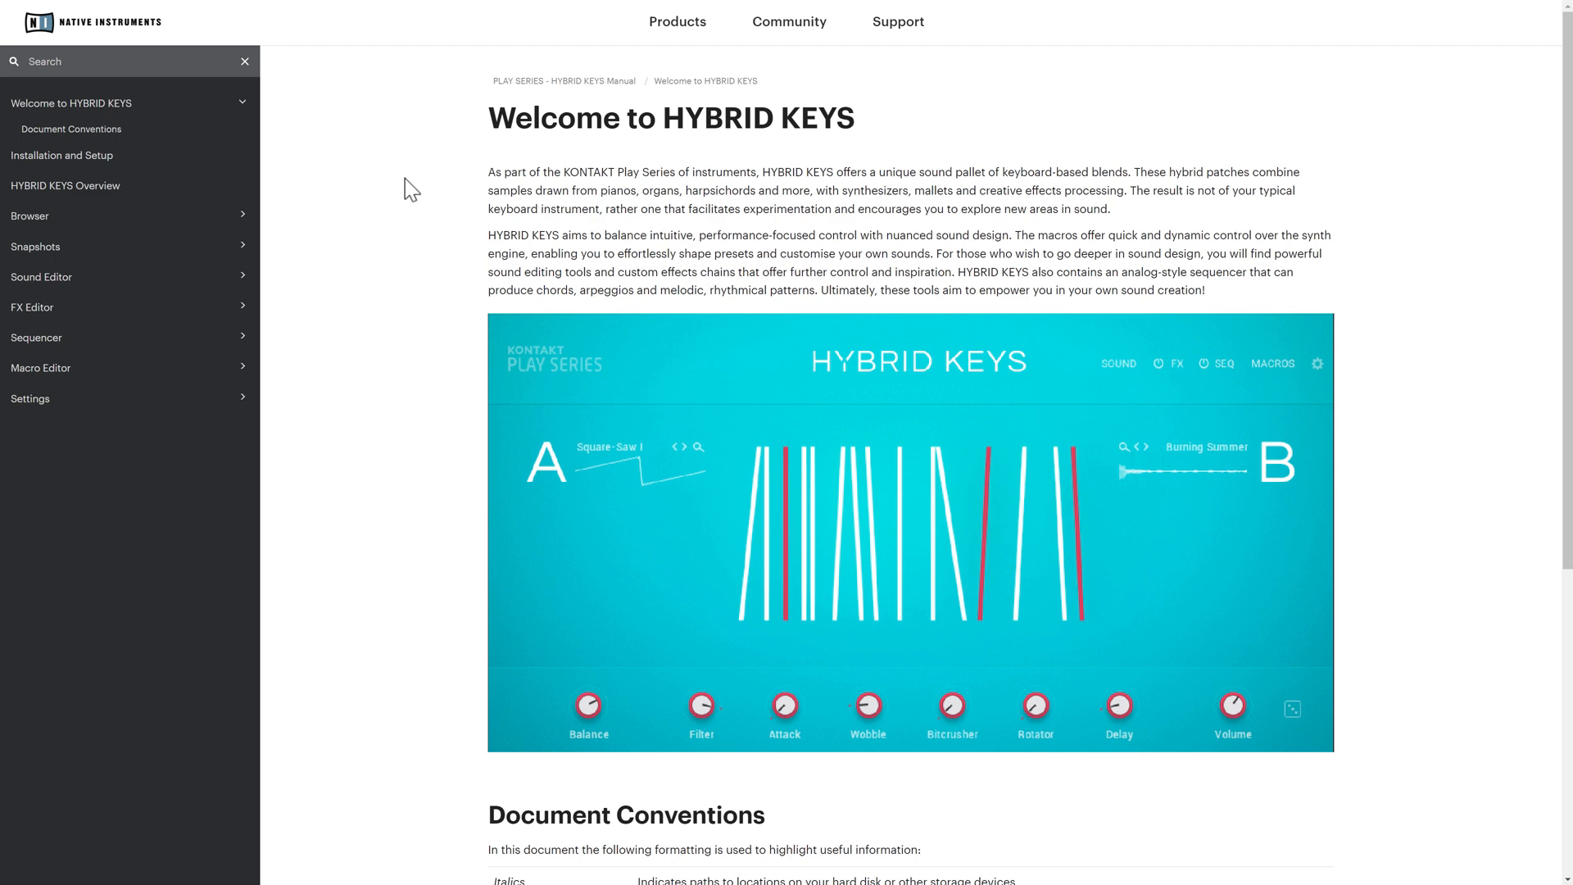
Show the manual's Installation and Setup page and scroll to the HYBRID KEYS via KONTAKT section.
{"action": "left_click", "coordinate": [61, 155]}
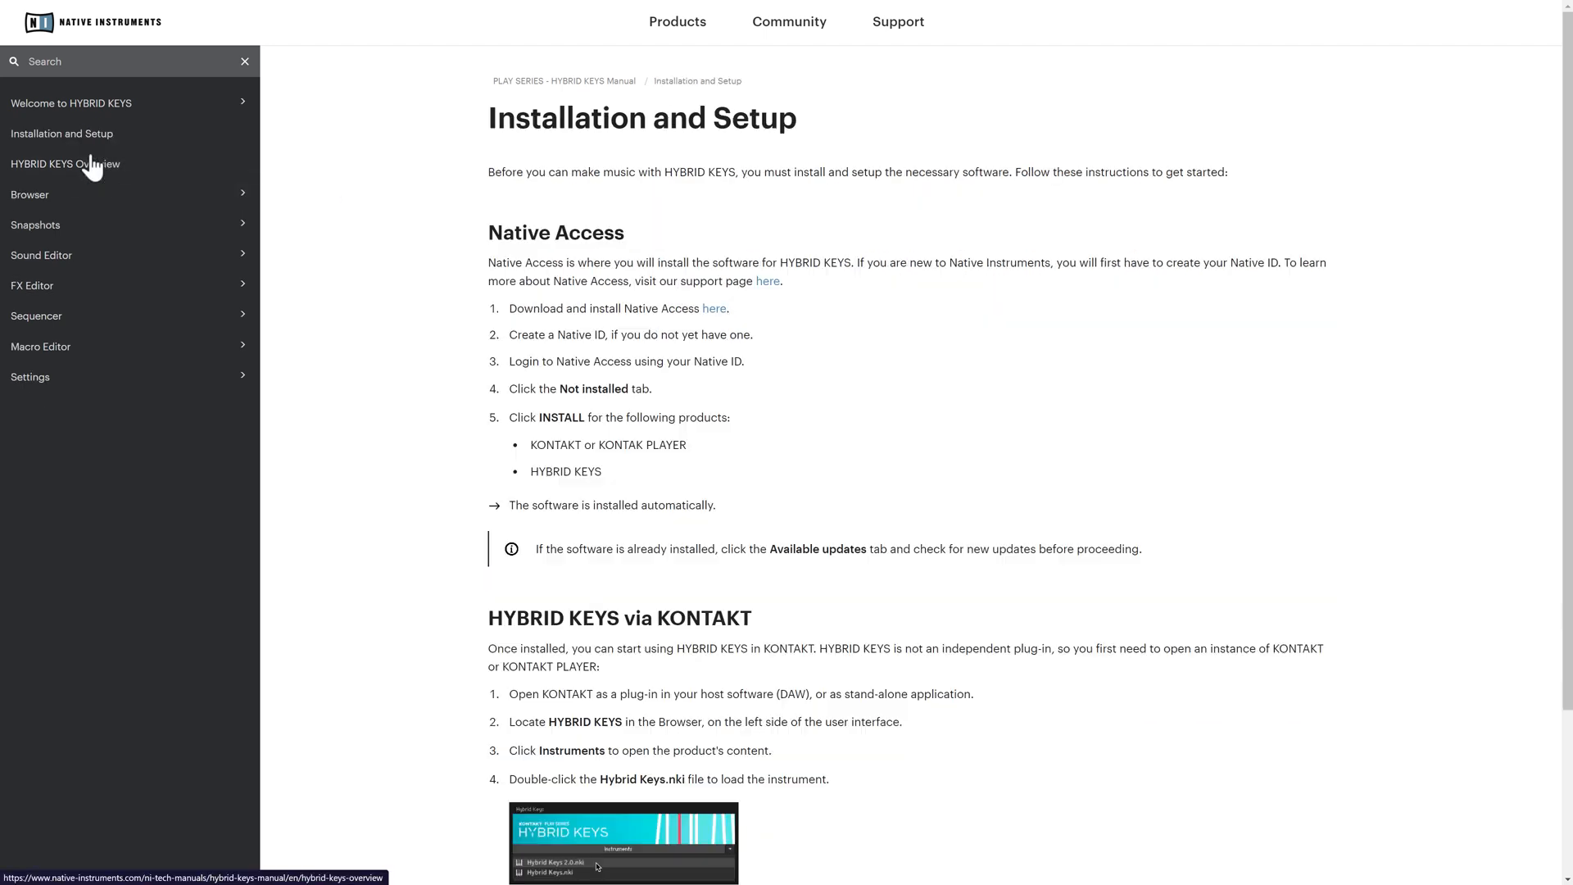
{"action": "scroll", "scroll_direction": "down", "scroll_amount": 3}
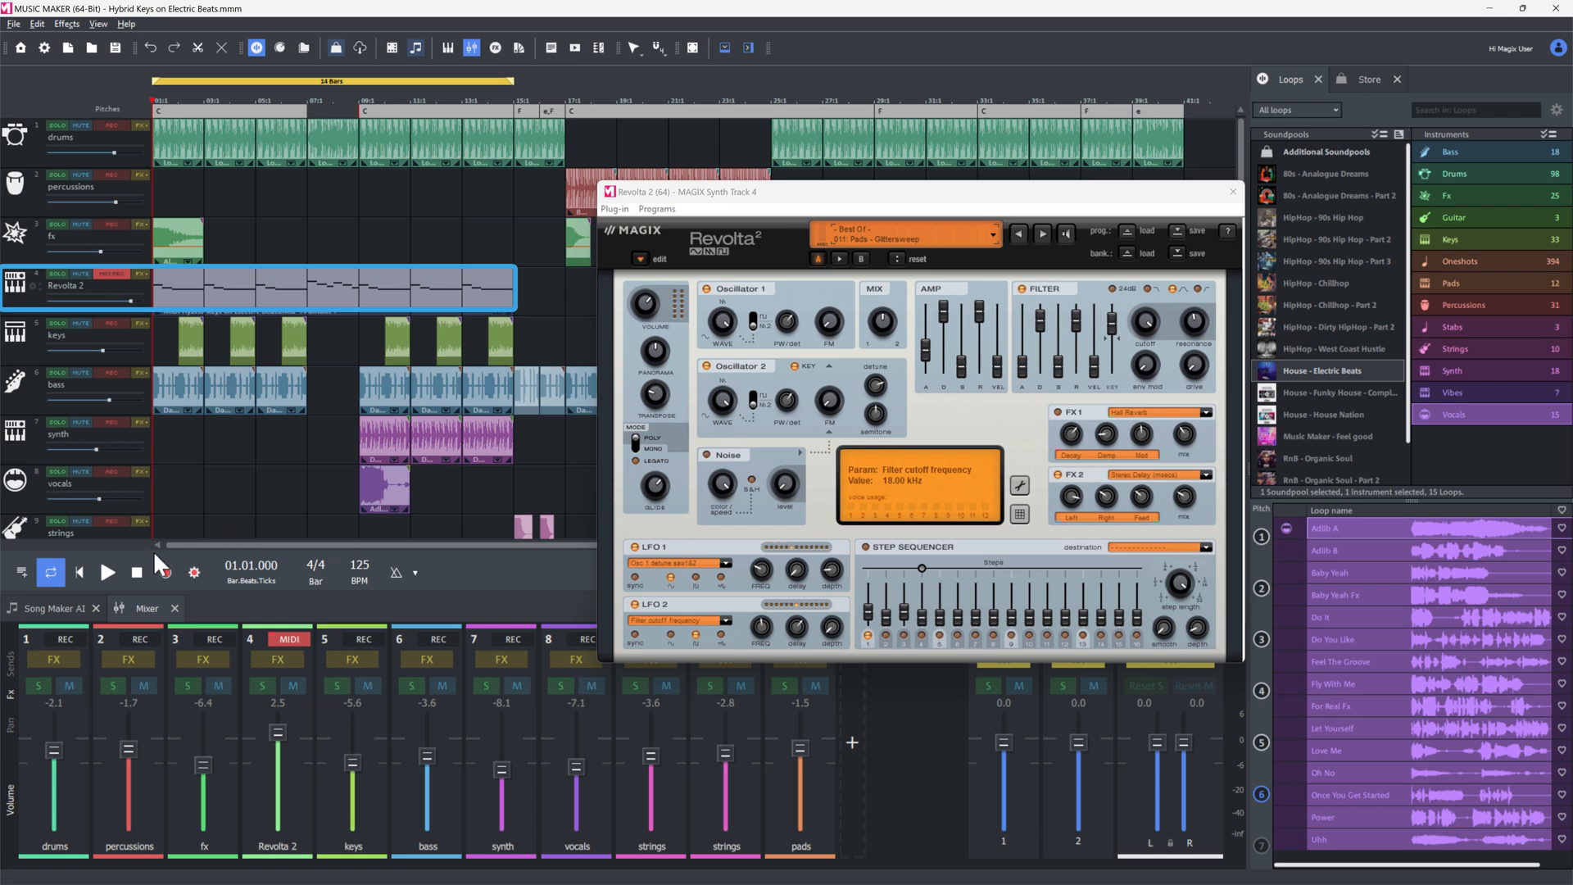
{"action": "left_click", "coordinate": [108, 572]}
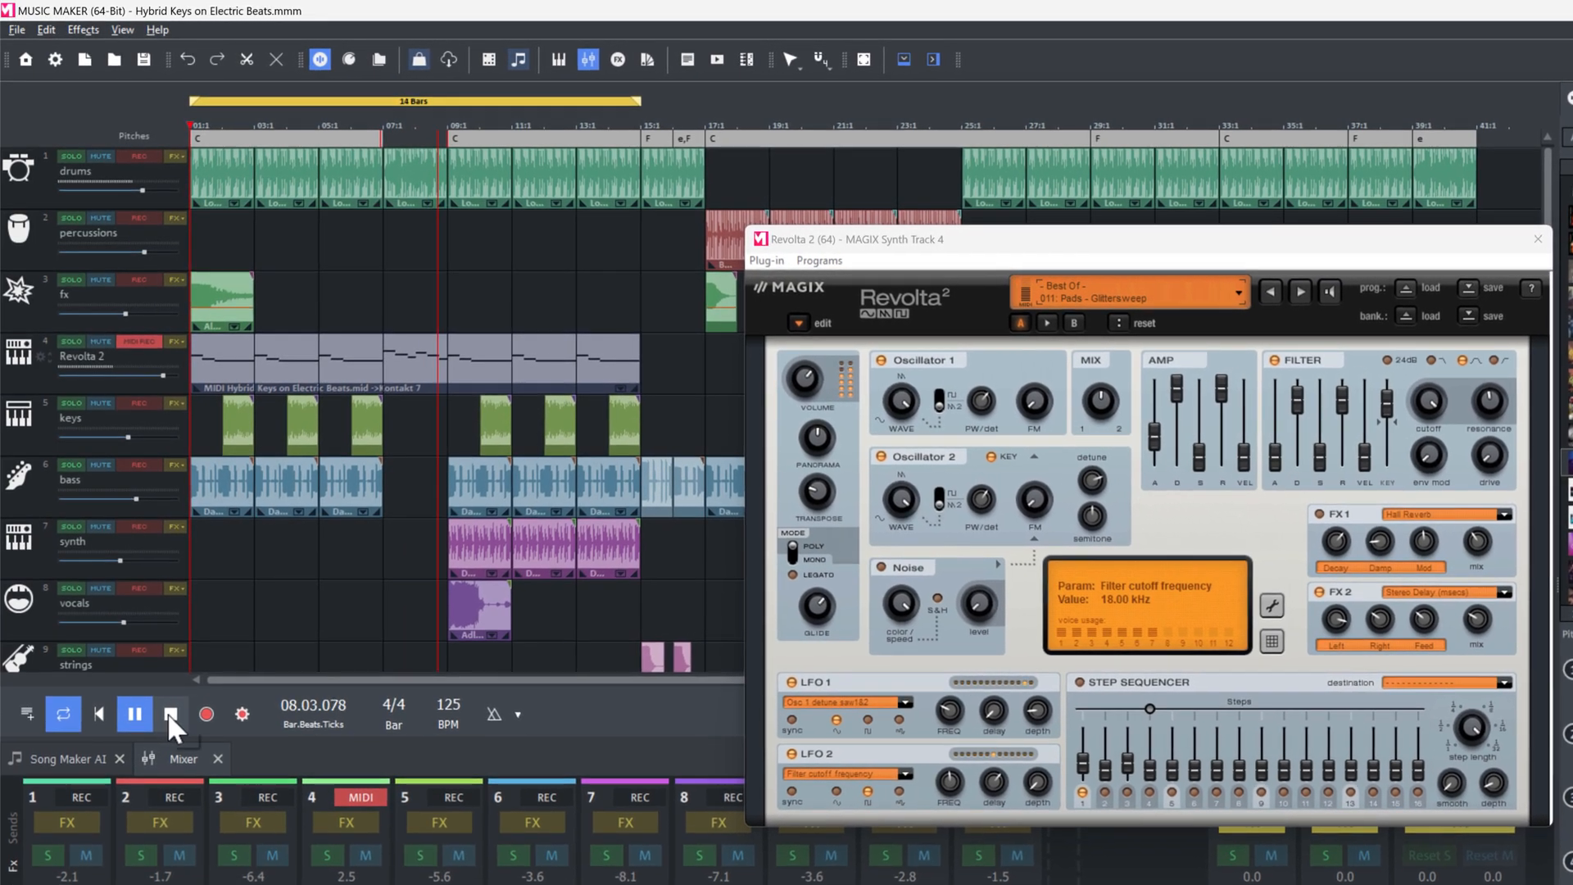
{"action": "left_click", "coordinate": [171, 714]}
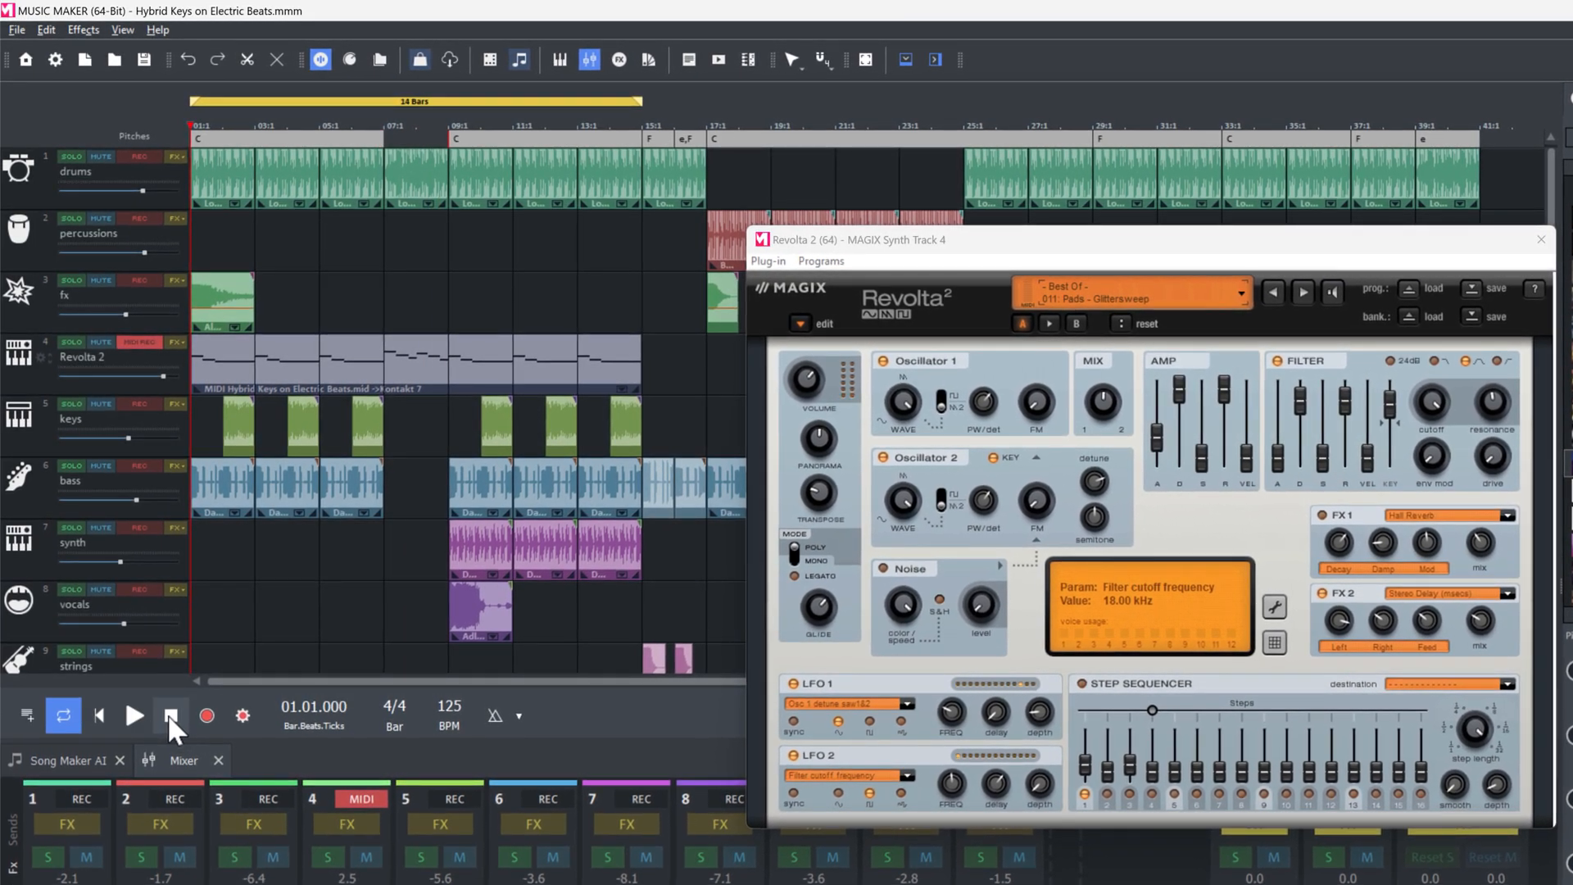
{"action": "left_click", "coordinate": [171, 715]}
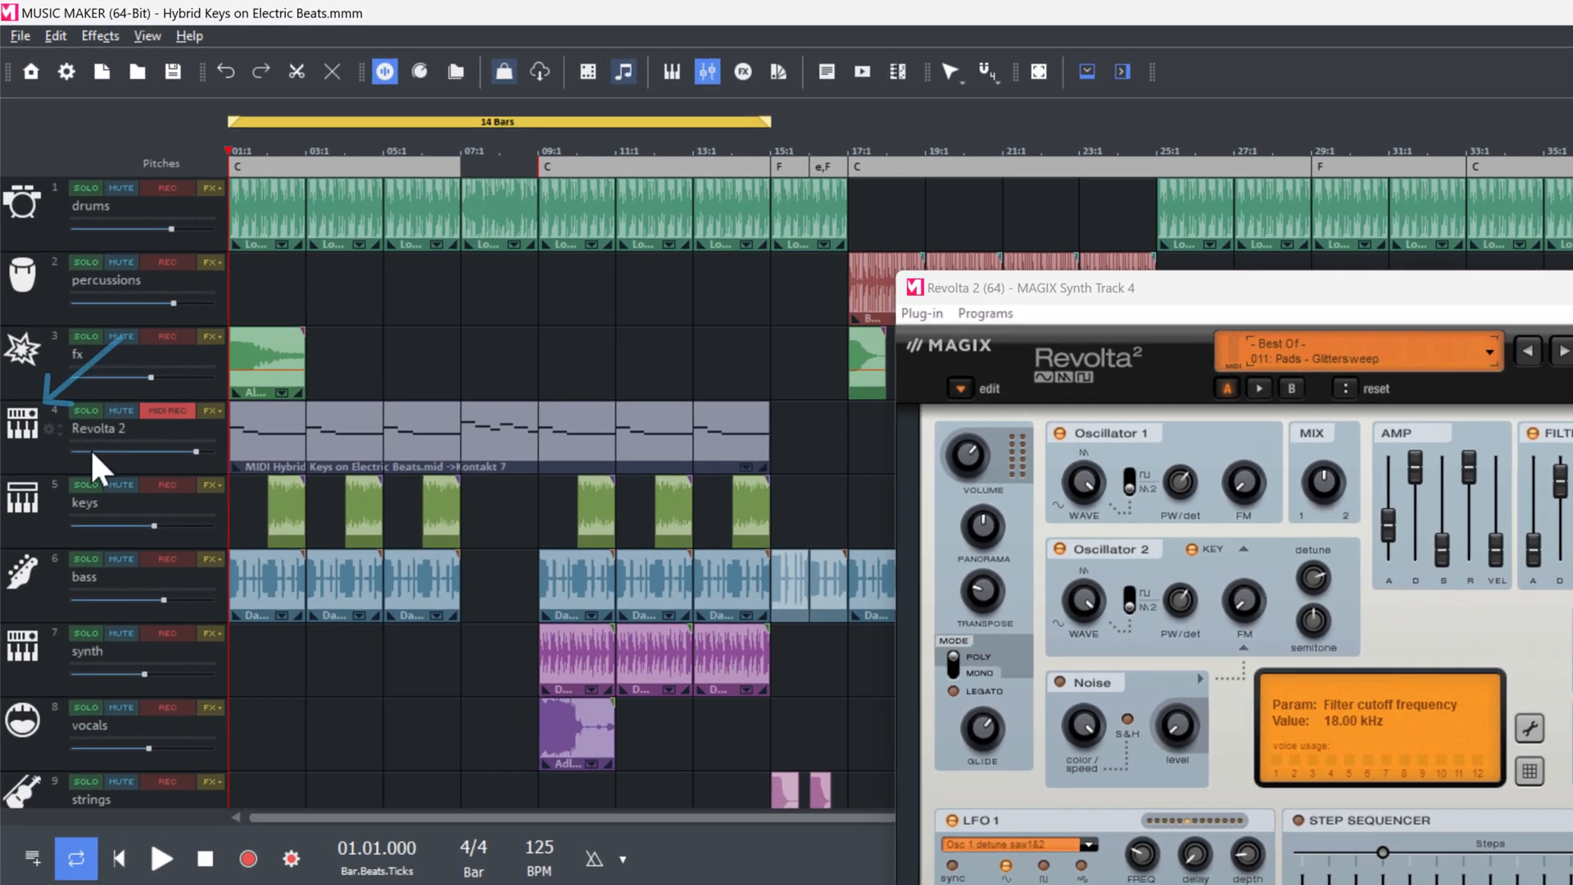
Replace track 4's Revolta 2 instrument with Kontakt 7 (VST3).
{"action": "left_click", "coordinate": [19, 429]}
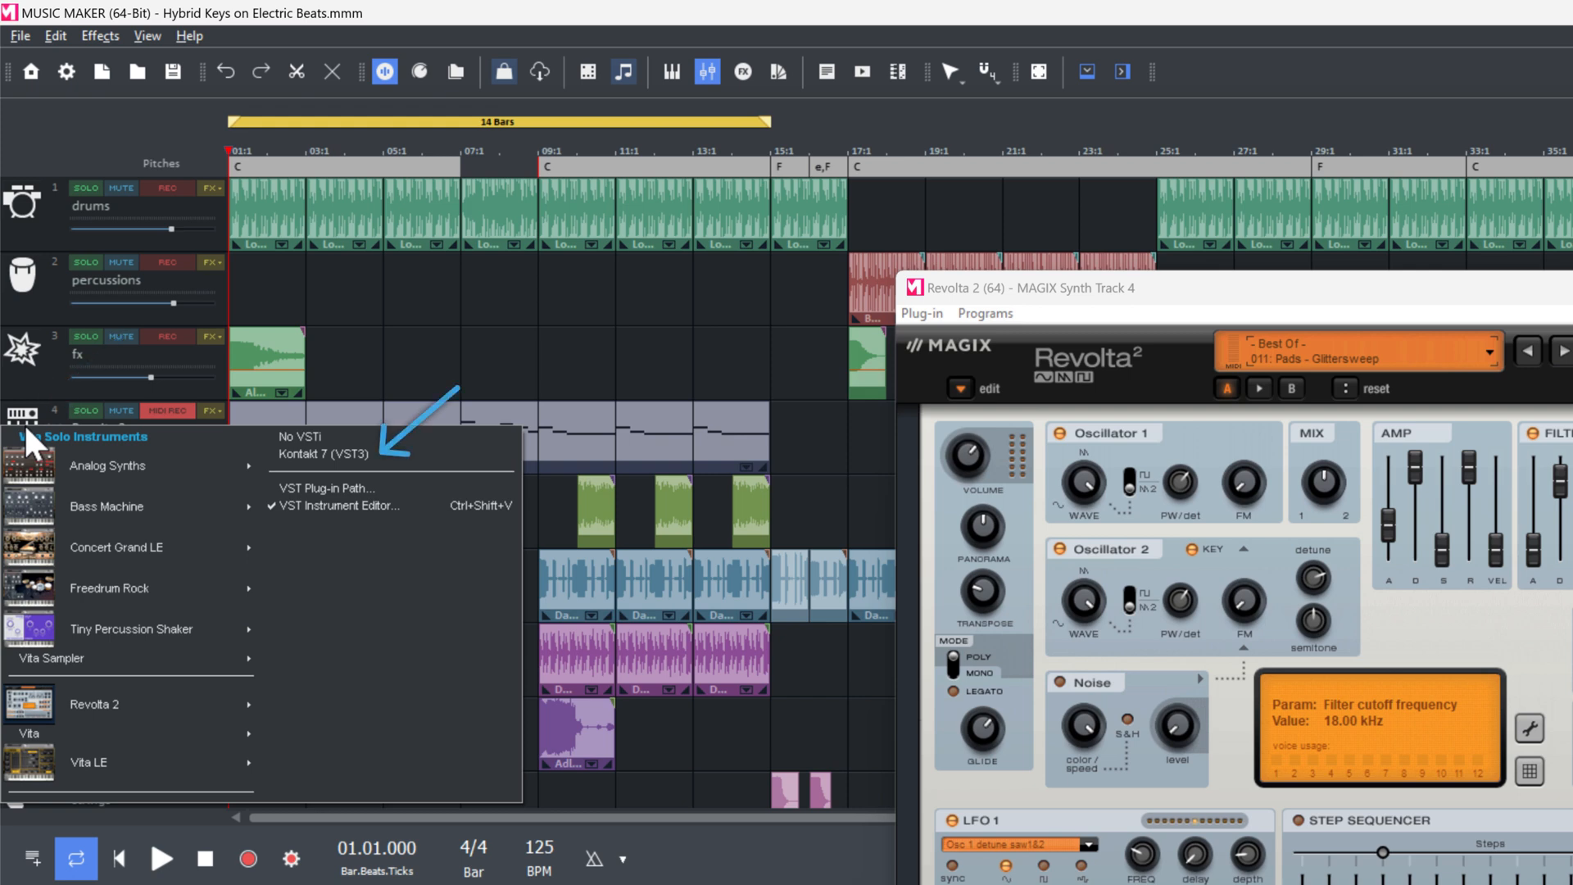
{"action": "mouse_move", "coordinate": [321, 453]}
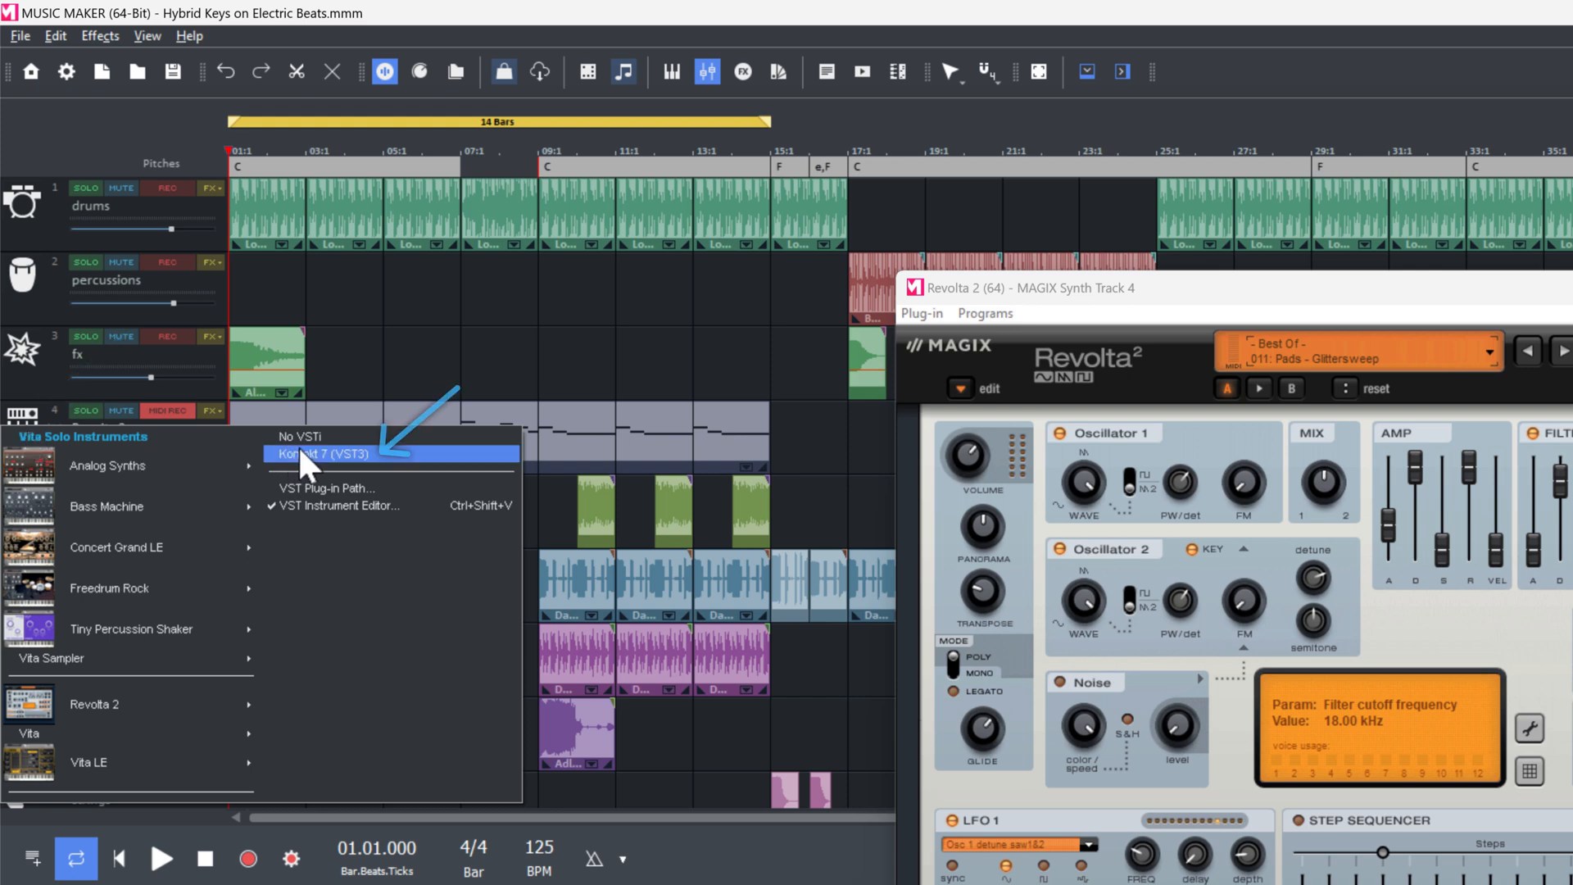
{"action": "left_click", "coordinate": [317, 453]}
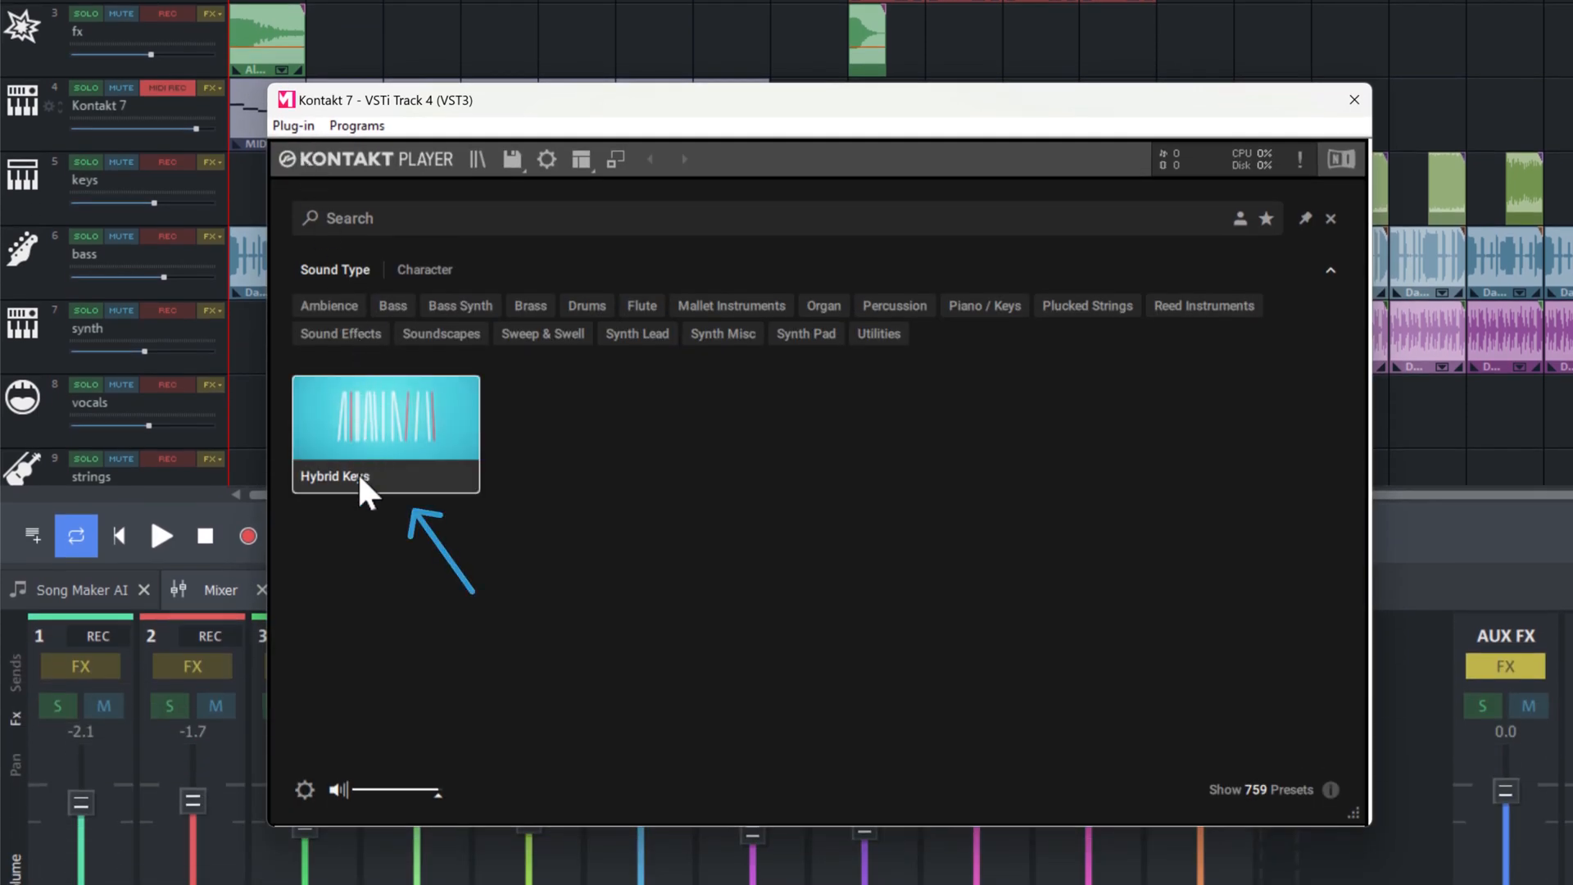
Load the Hybrid Keys instrument in Kontakt and start playback.
{"action": "left_click", "coordinate": [385, 432]}
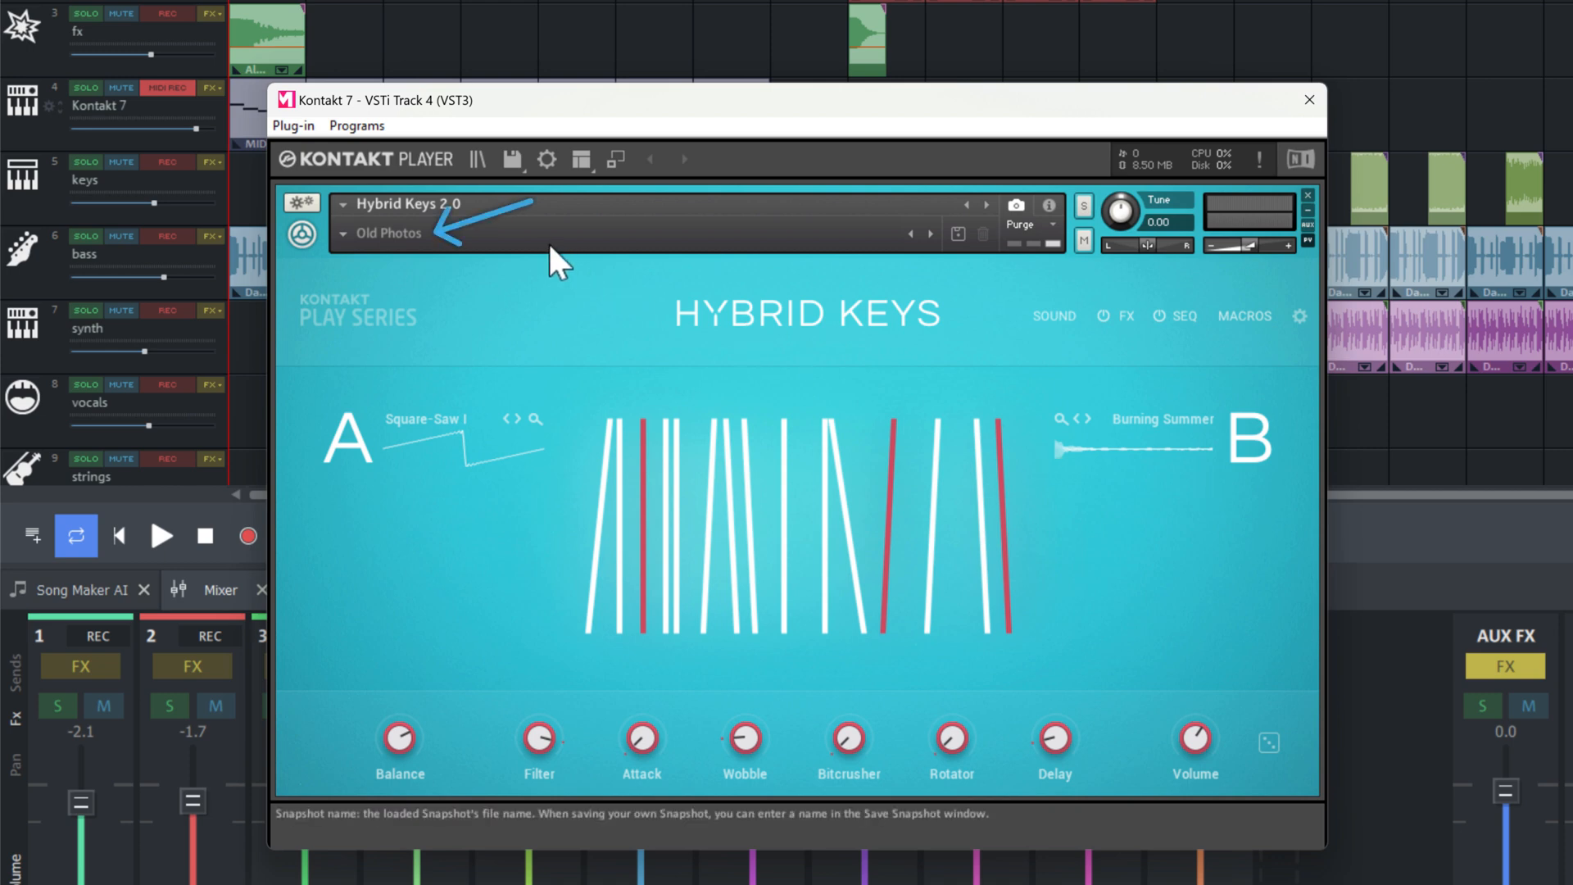
{"action": "left_click", "coordinate": [161, 535]}
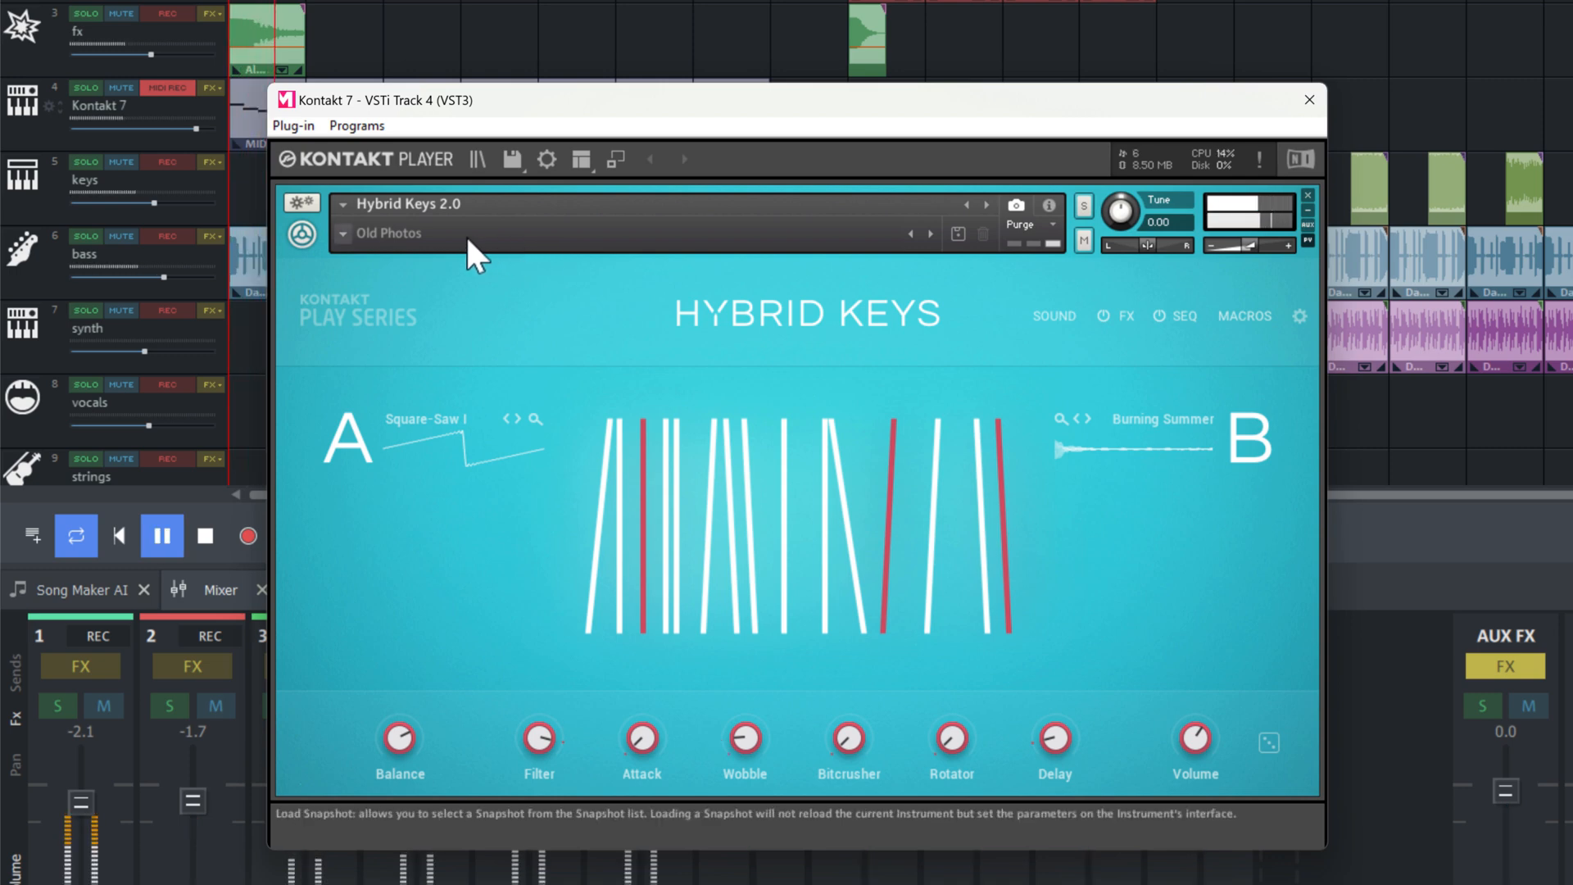
Audition the Barrelhouse and Mothman of West Virginia snapshots, then settle on Underwater Keys.
{"action": "left_click", "coordinate": [389, 233]}
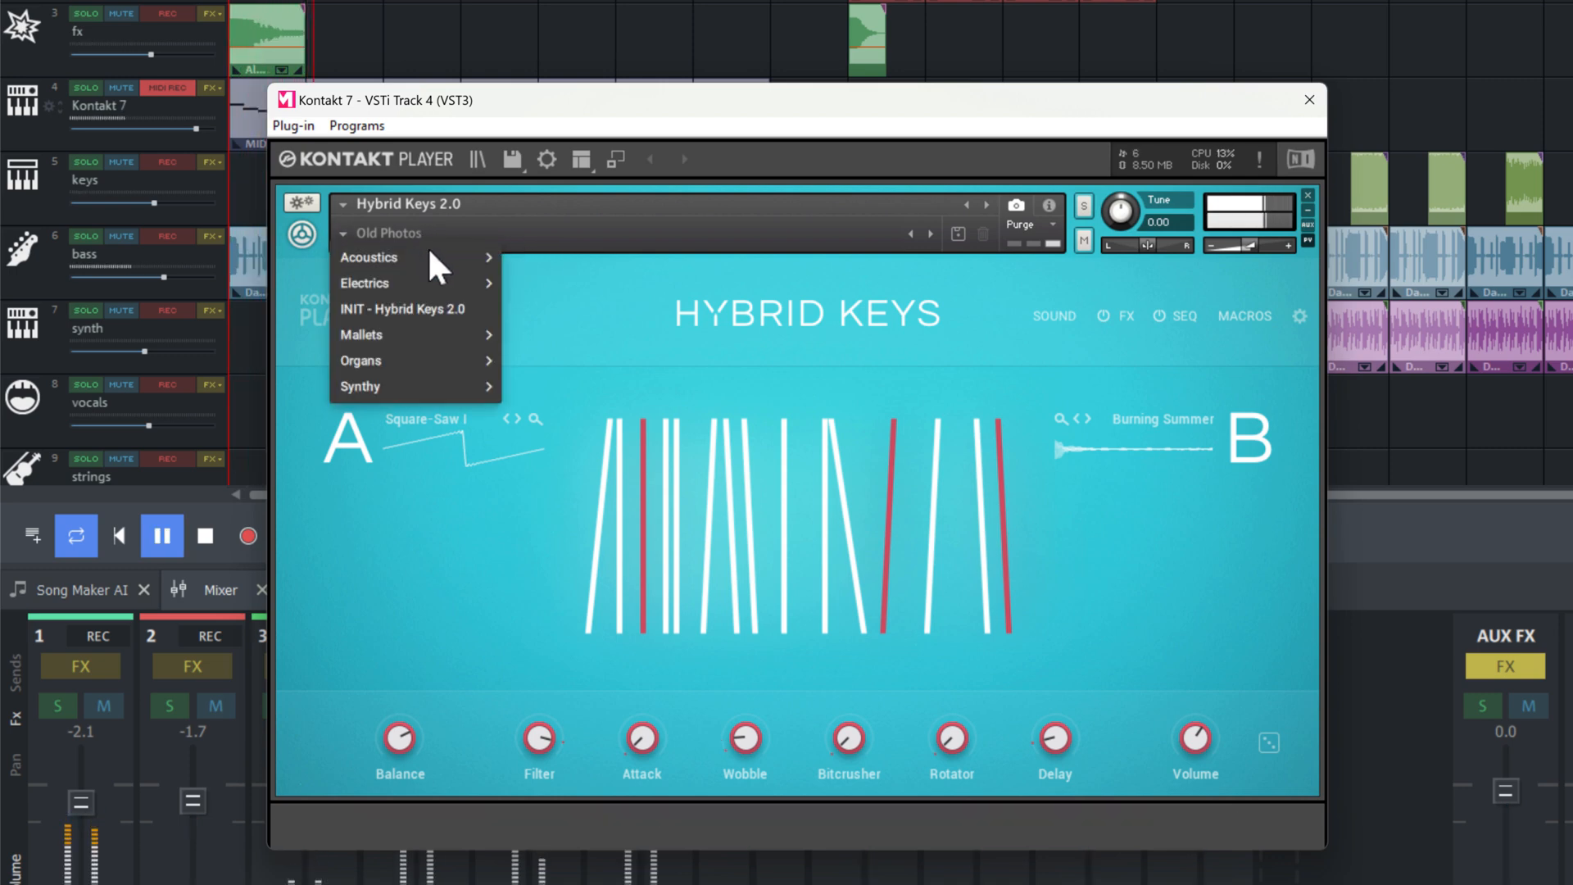
{"action": "mouse_move", "coordinate": [368, 256]}
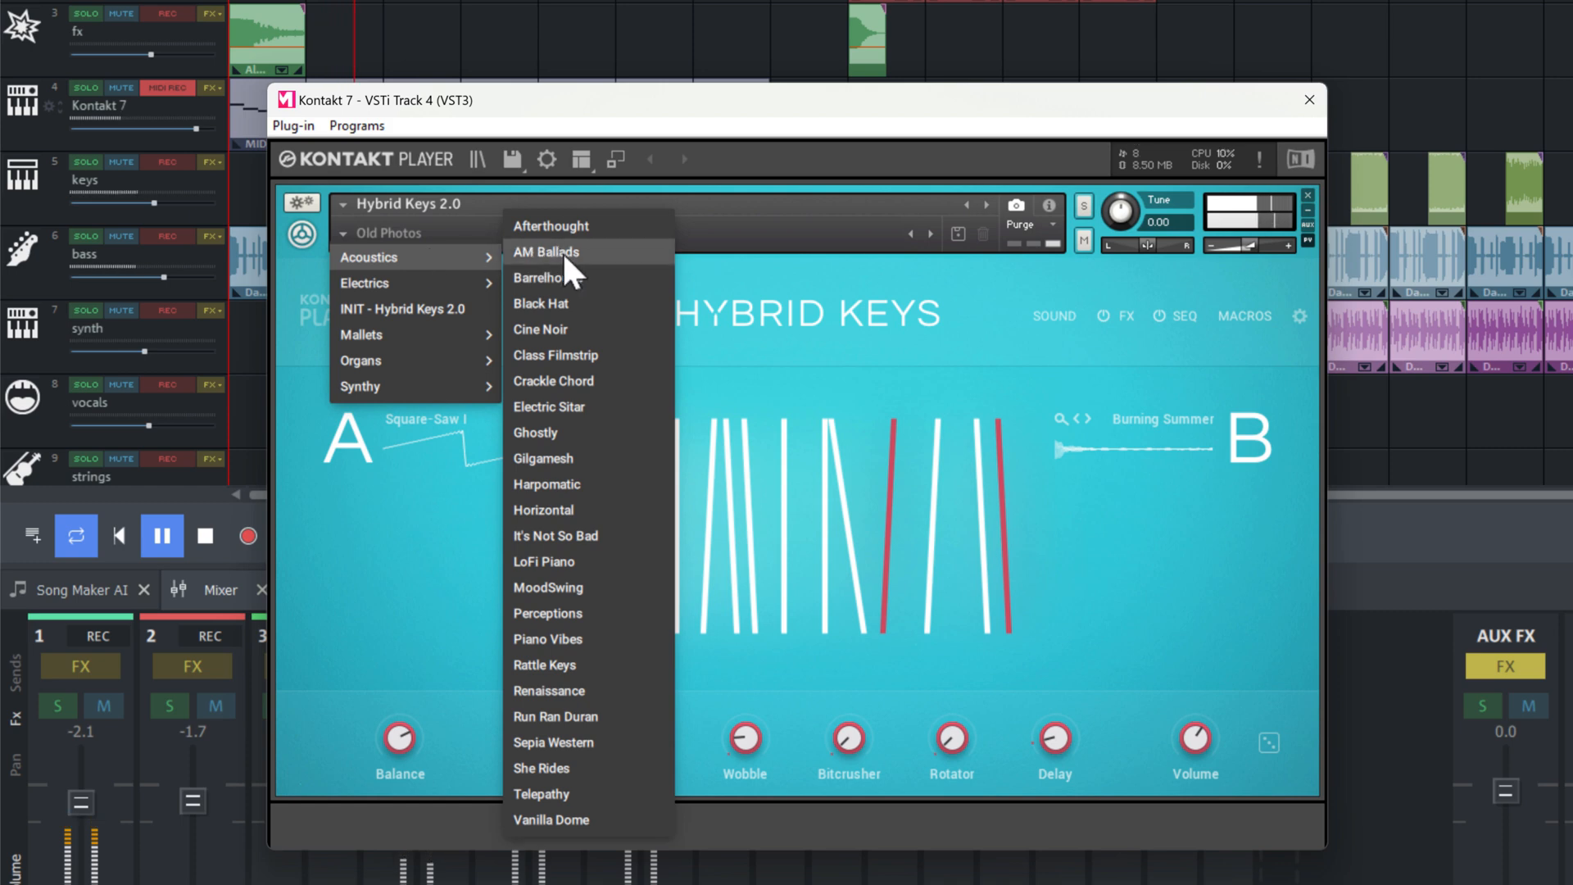
{"action": "left_click", "coordinate": [541, 277]}
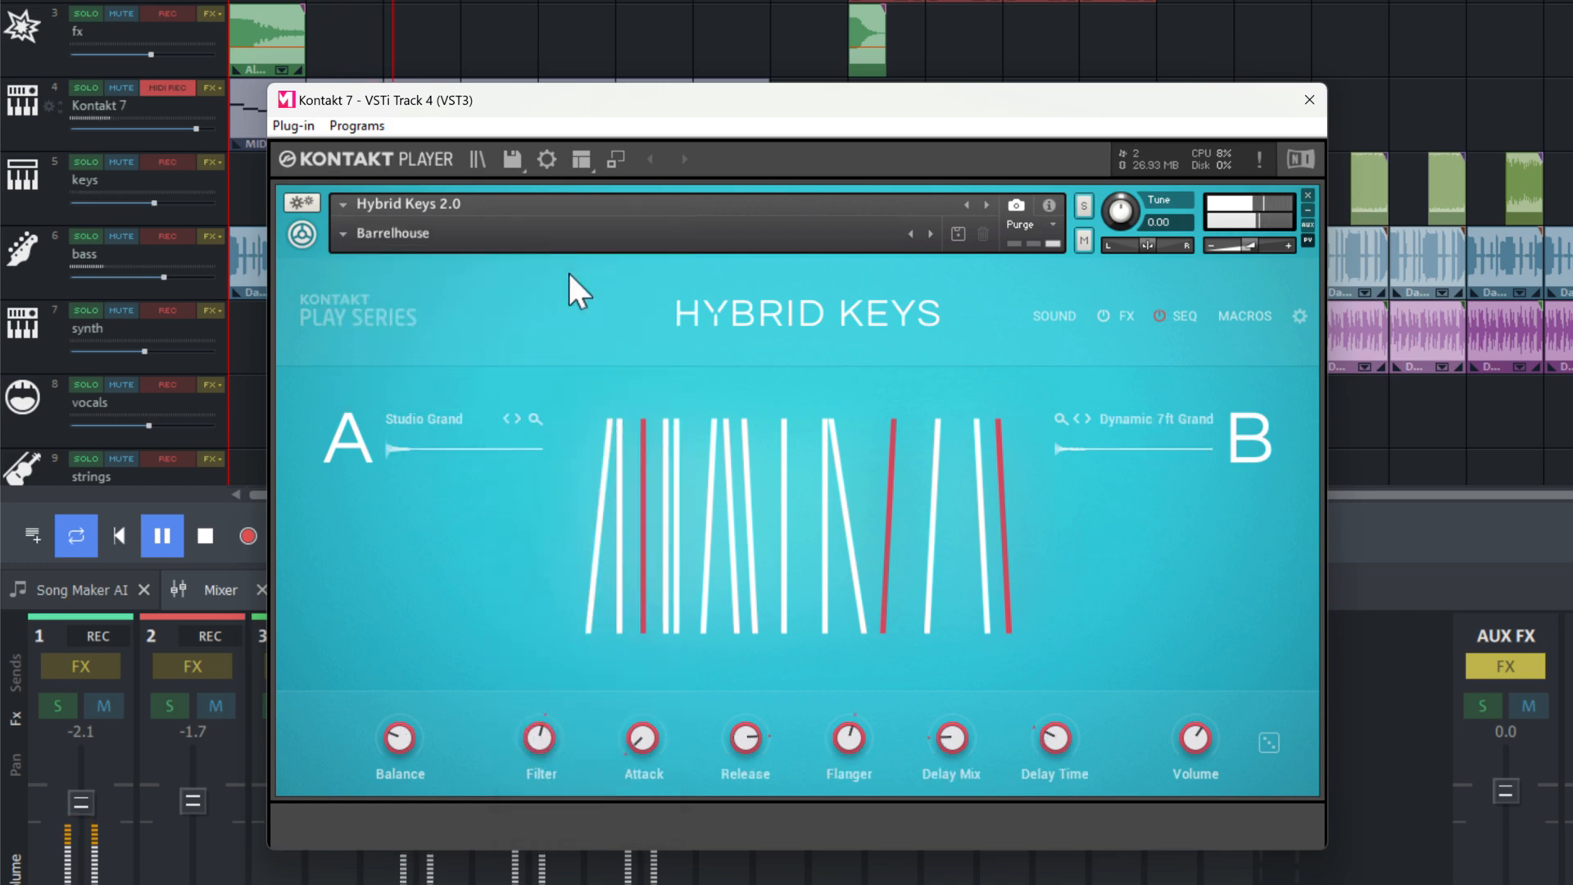
{"action": "left_click", "coordinate": [392, 232]}
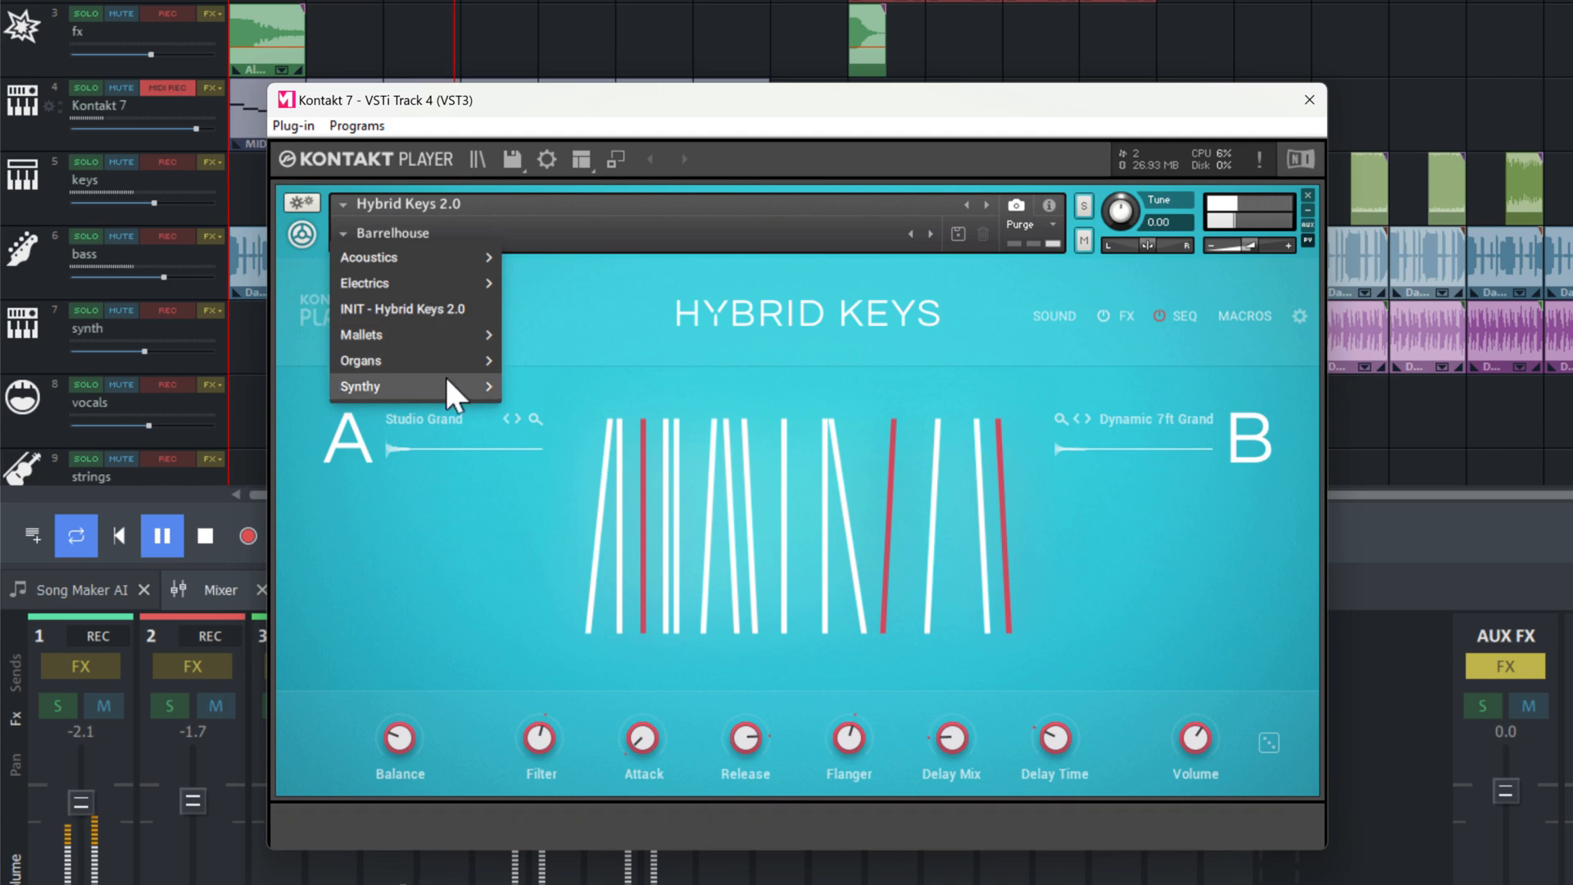
{"action": "left_click", "coordinate": [358, 386]}
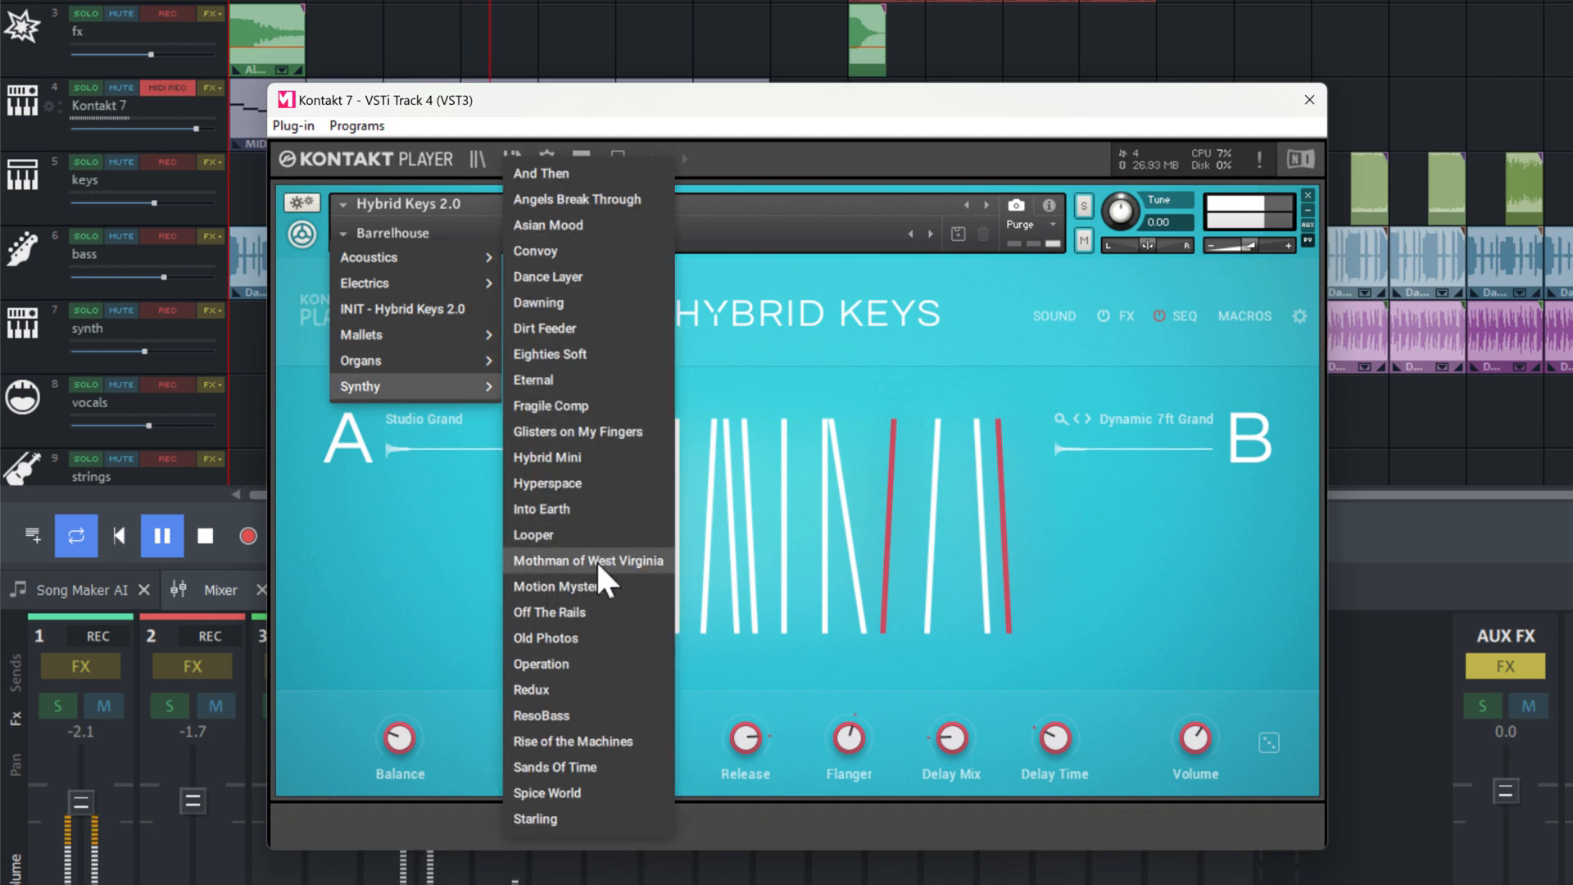
{"action": "left_click", "coordinate": [586, 560]}
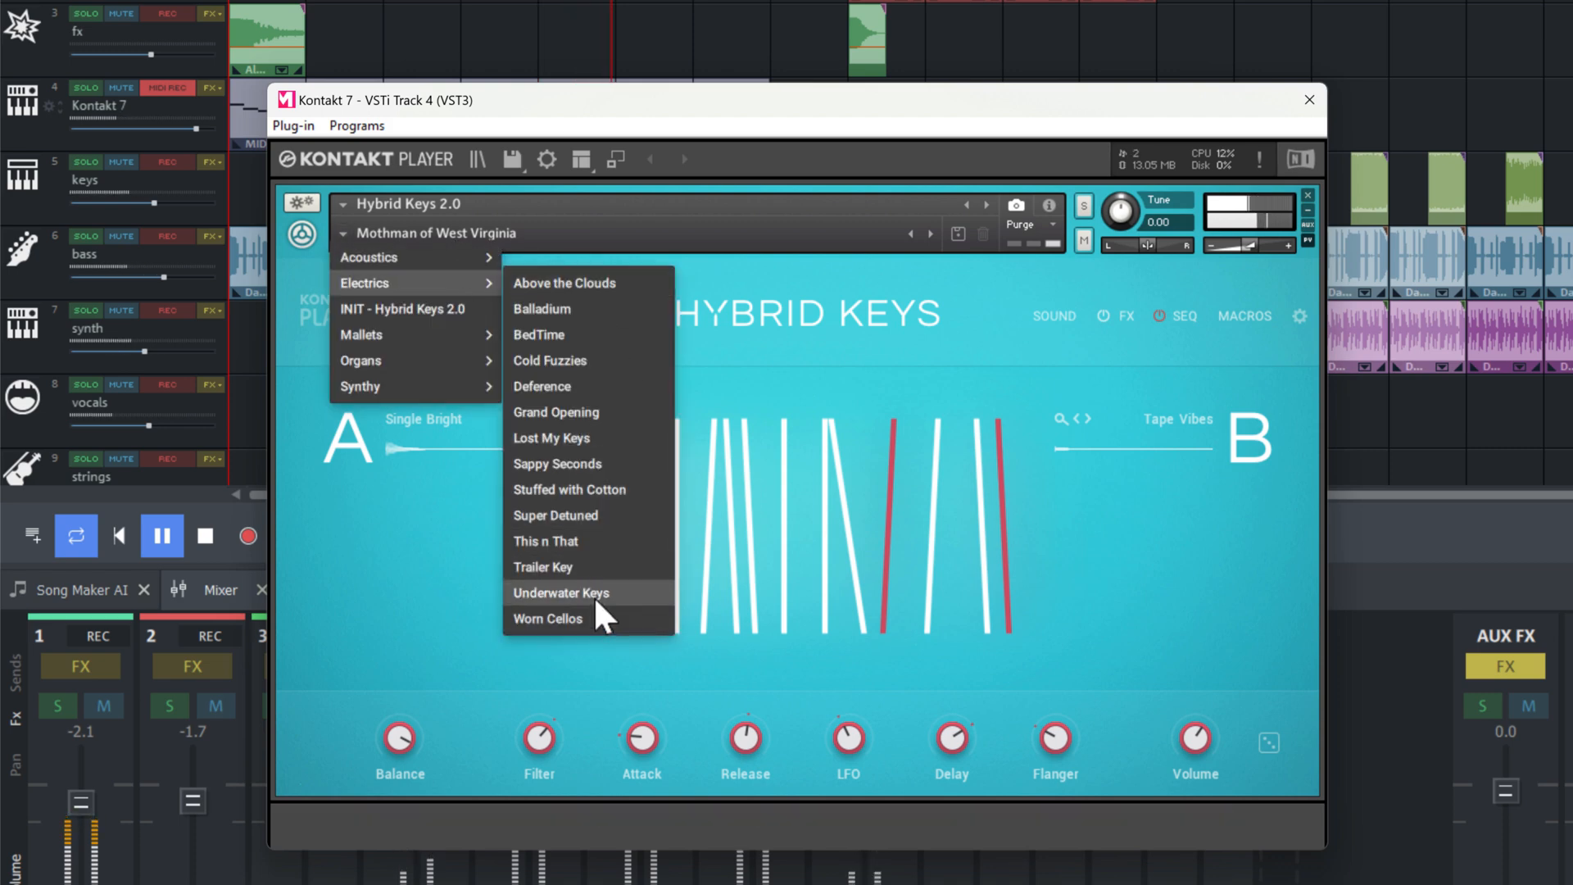
{"action": "left_click", "coordinate": [562, 592]}
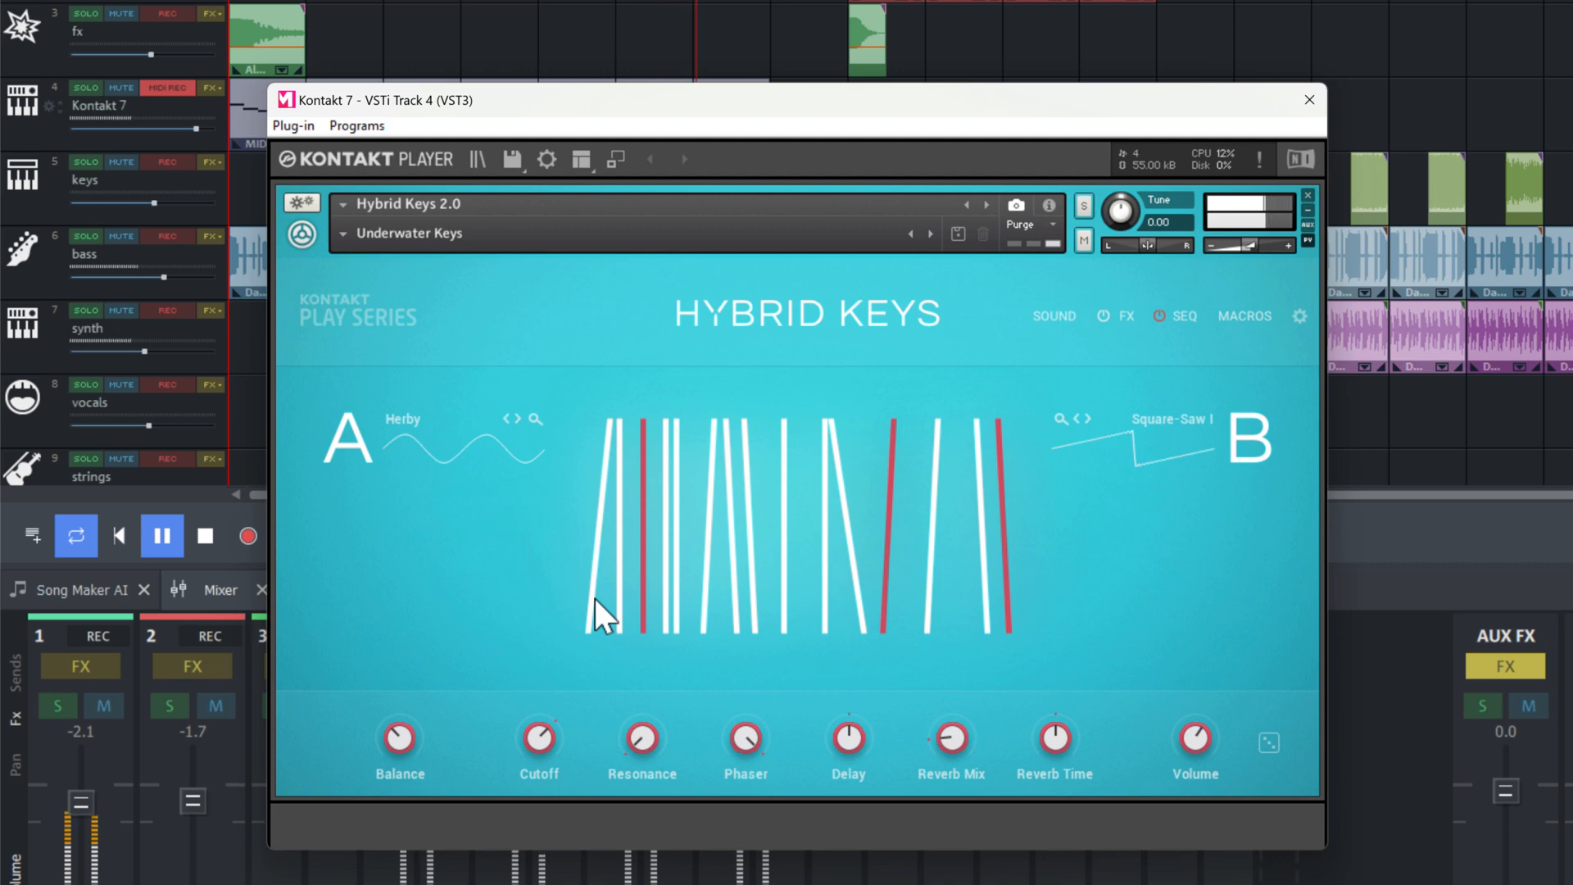
Toggle playback and bring up the soundsource browser for layer A (currently Herby).
{"action": "left_click", "coordinate": [160, 535]}
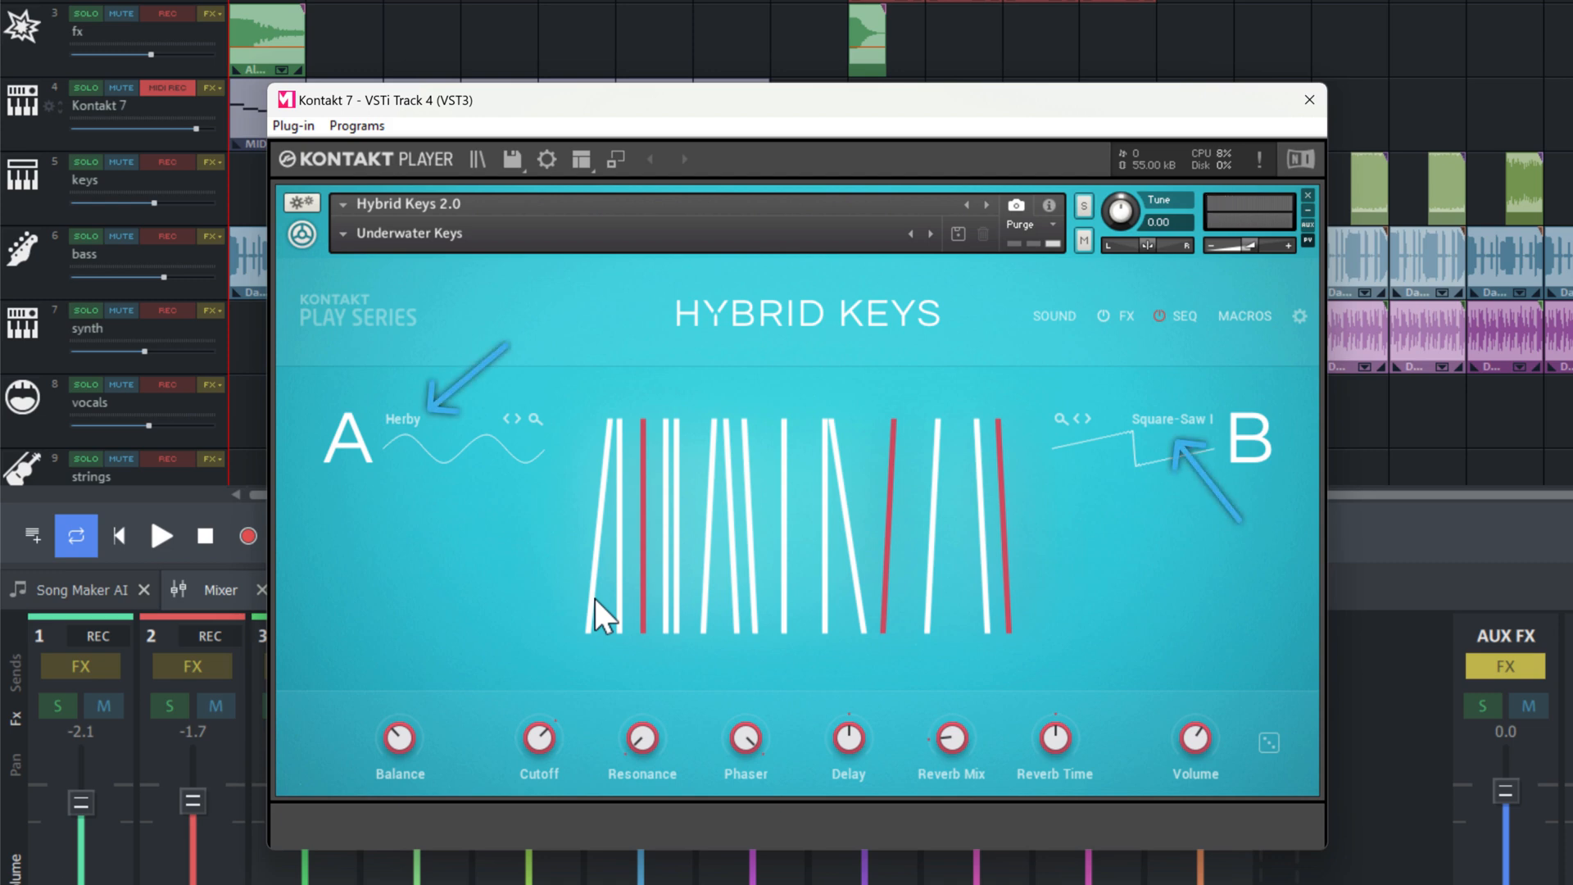
{"action": "left_click", "coordinate": [161, 535]}
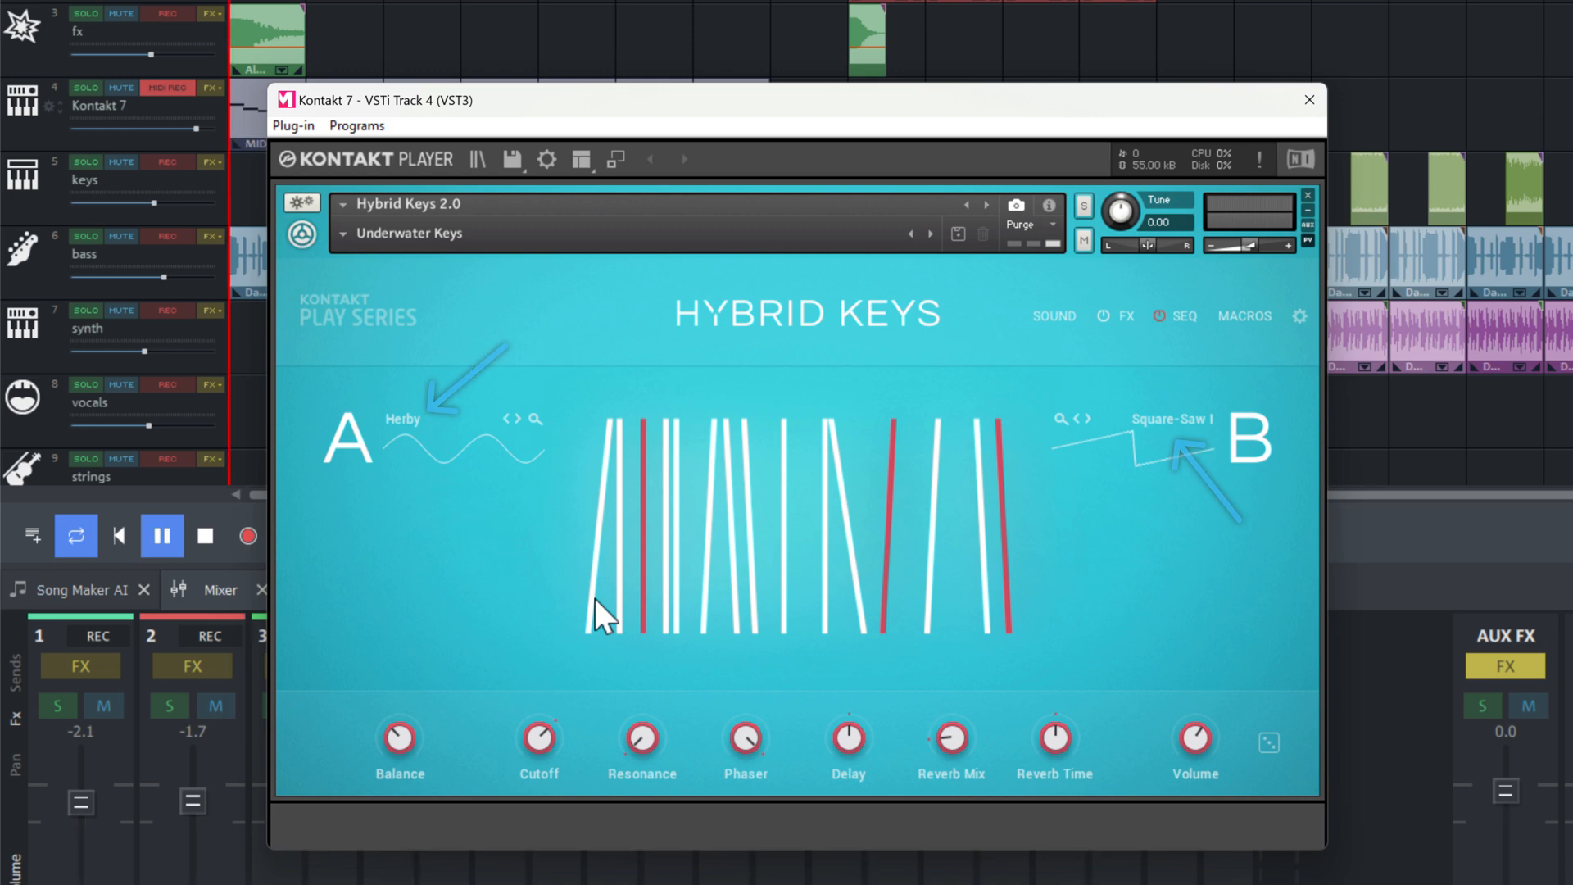
{"action": "left_click", "coordinate": [402, 420]}
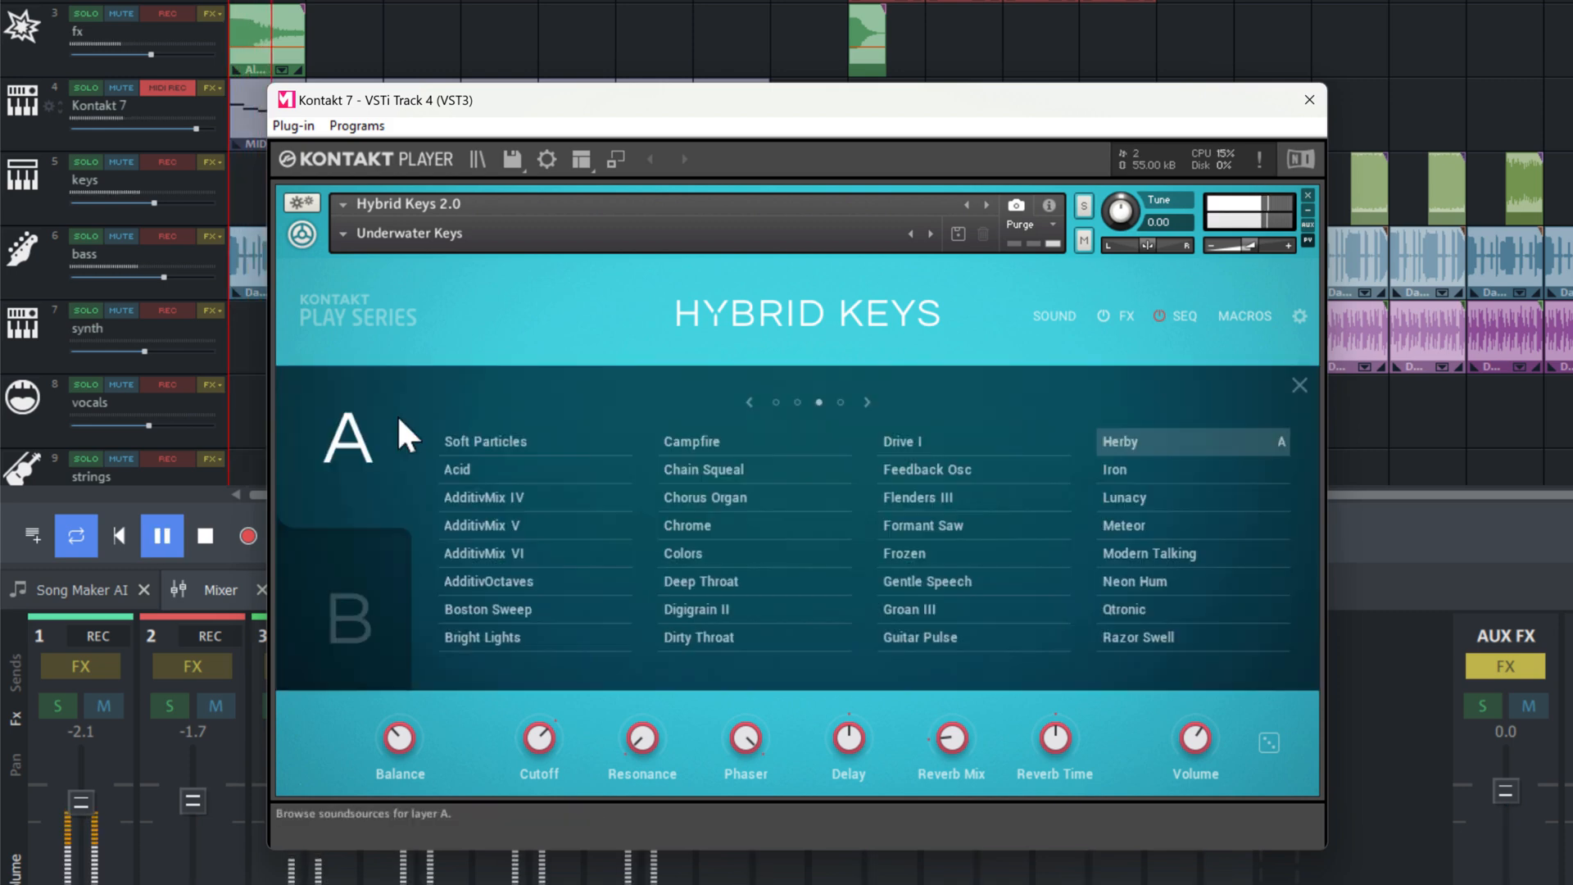
Page through the soundsources, try God's Organ, then load House Organ into layer A.
{"action": "left_click", "coordinate": [797, 402]}
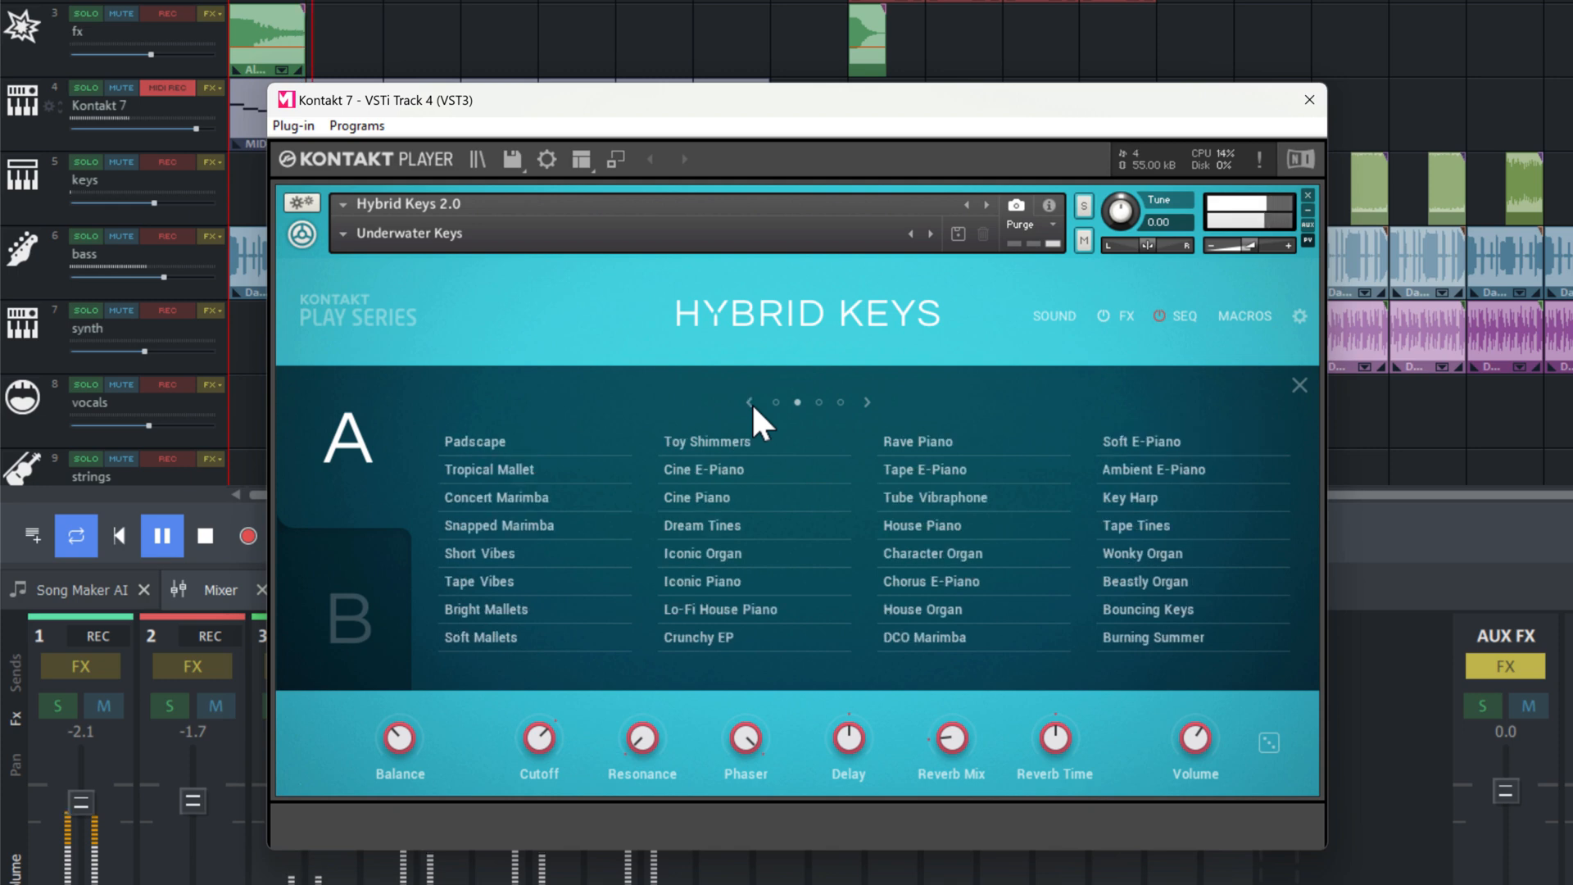
{"action": "left_click", "coordinate": [866, 403]}
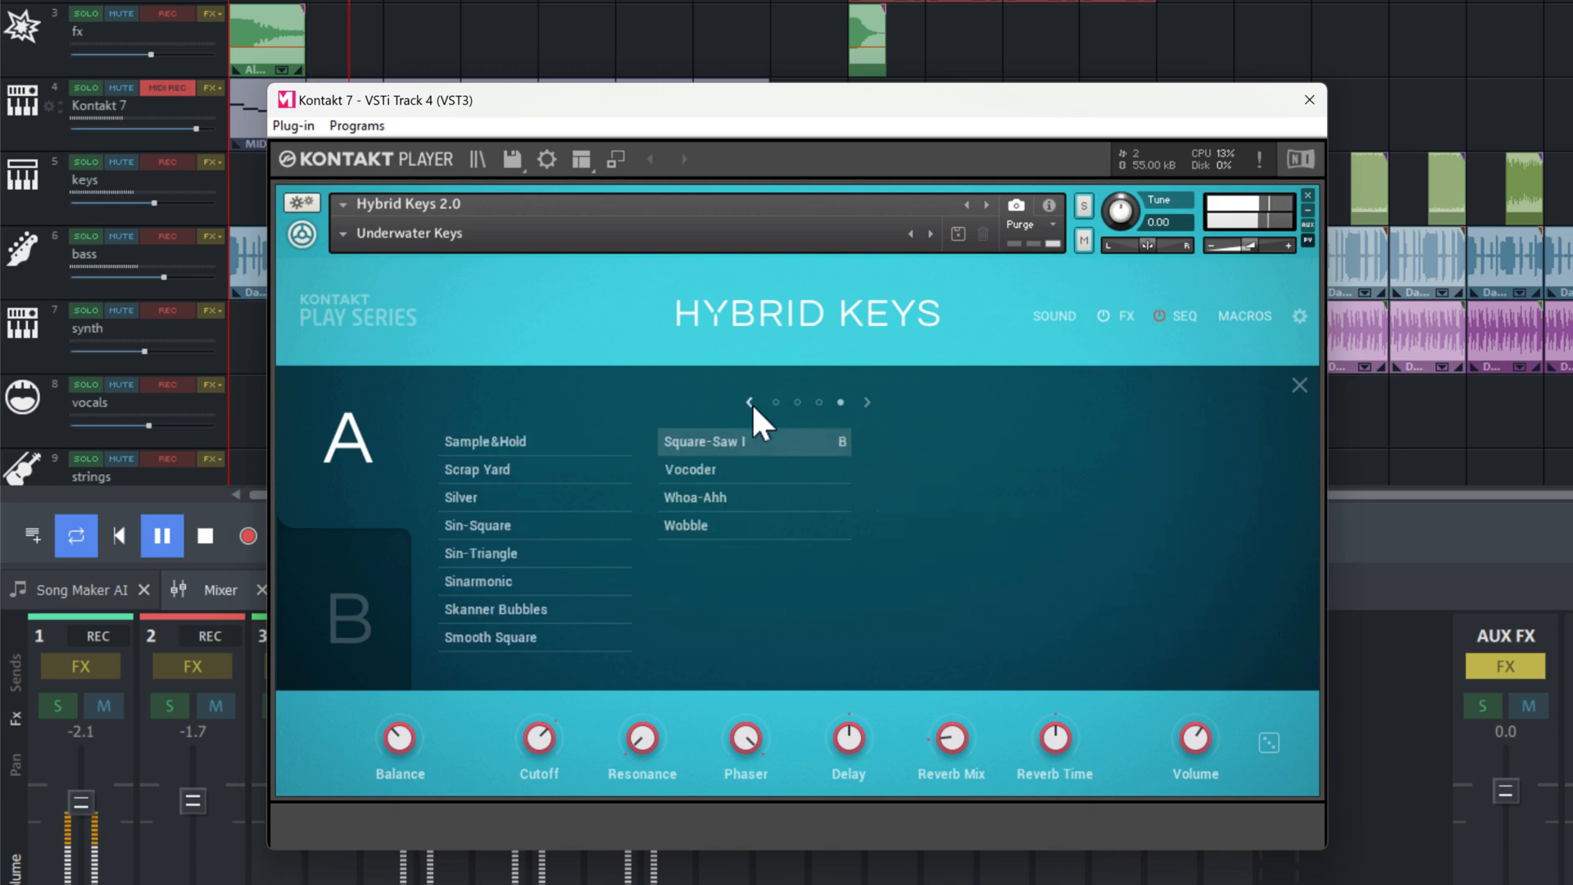
{"action": "left_click", "coordinate": [748, 401]}
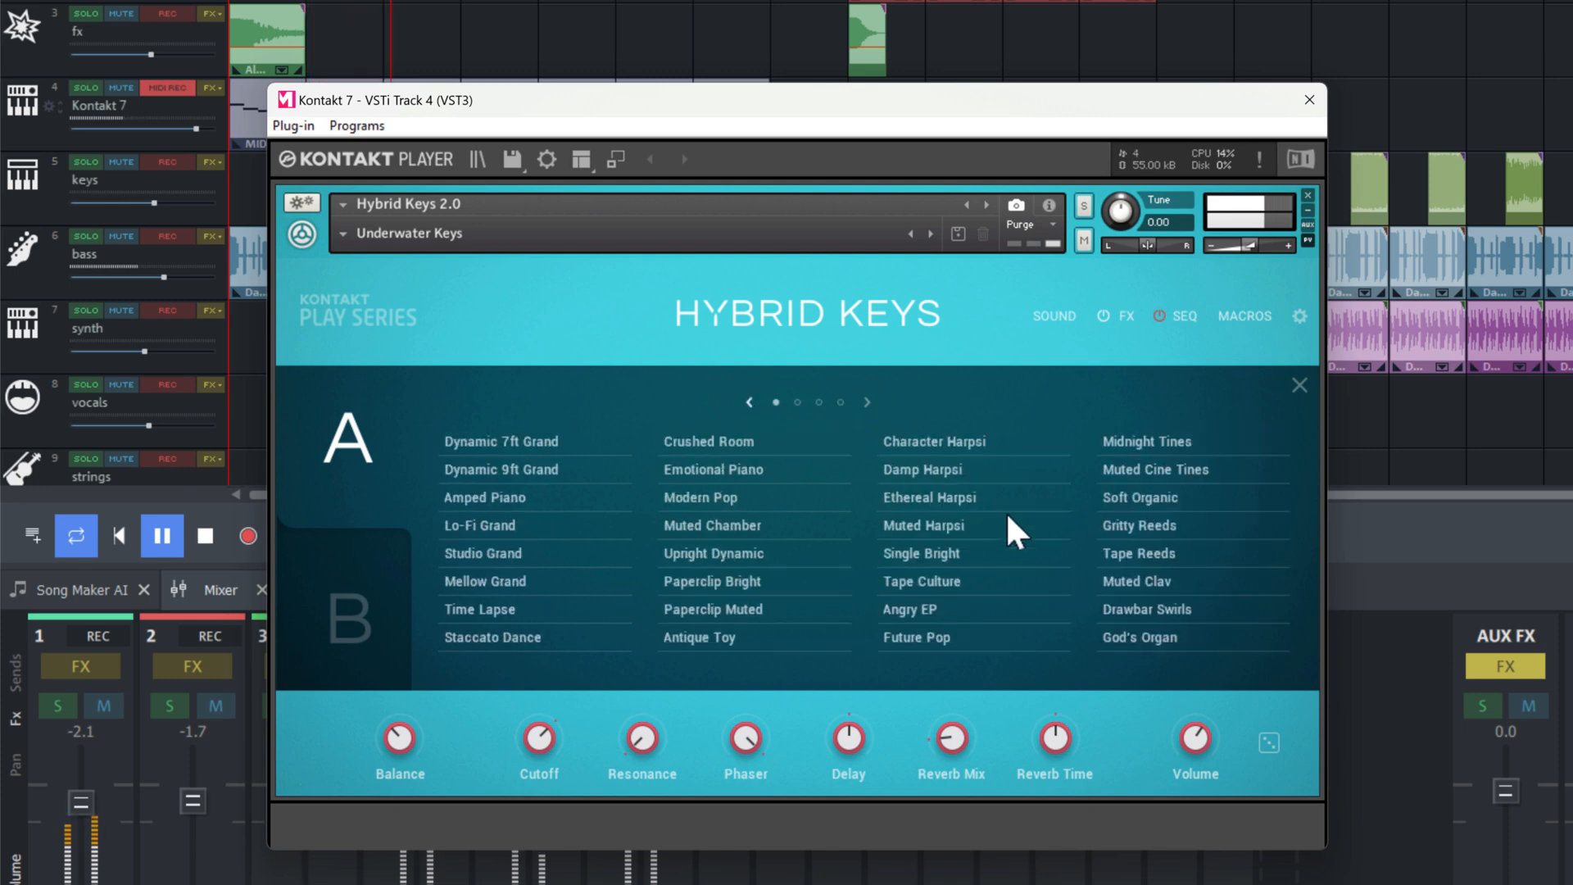
{"action": "left_click", "coordinate": [1139, 637]}
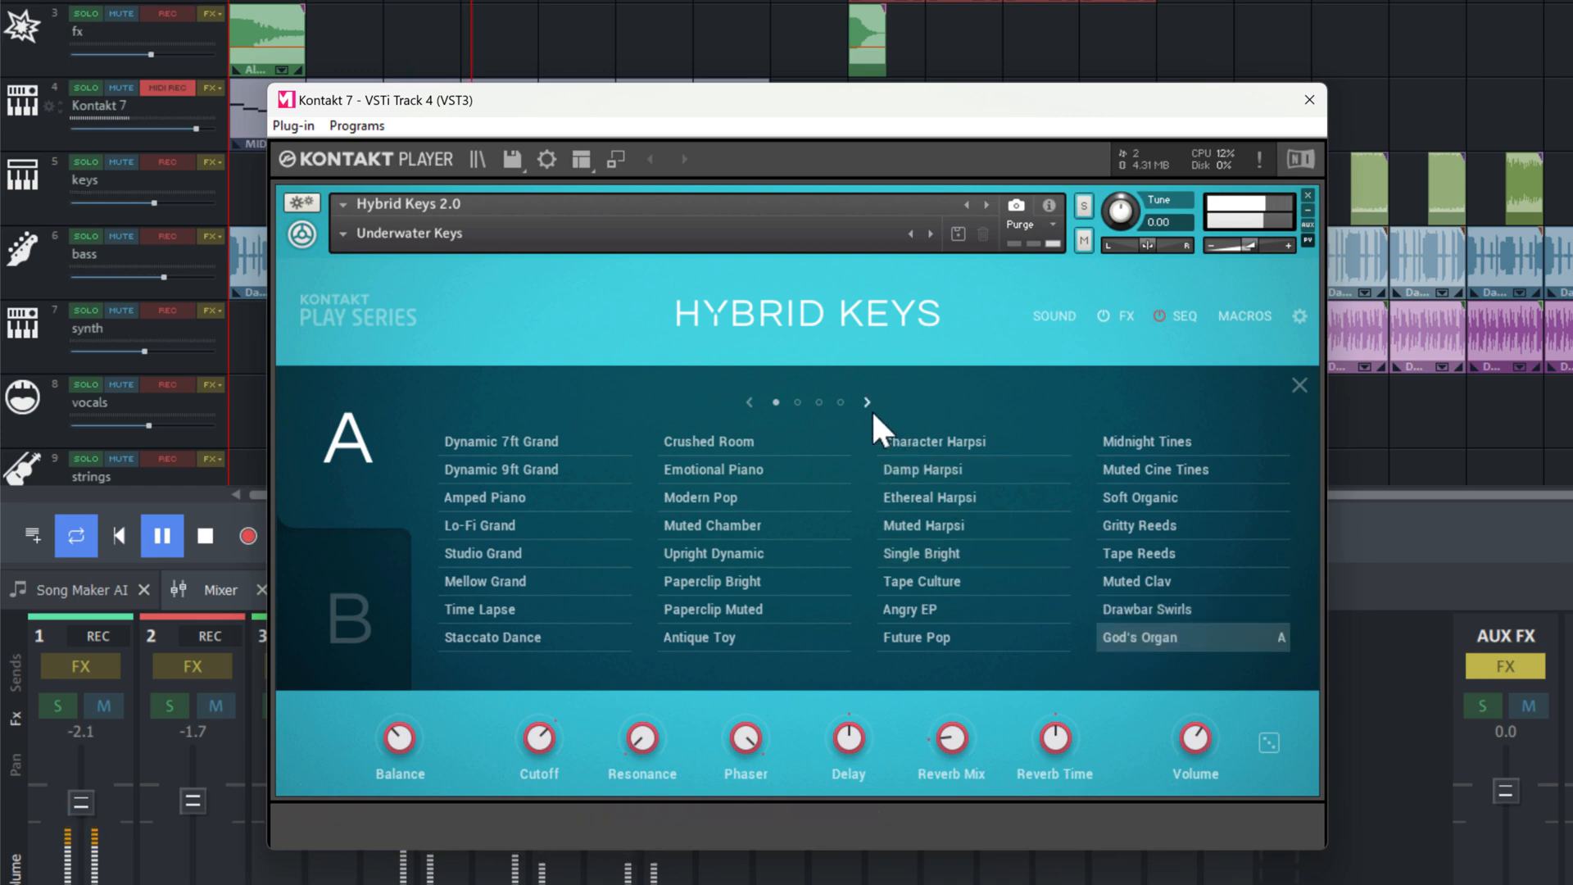
{"action": "left_click", "coordinate": [866, 402]}
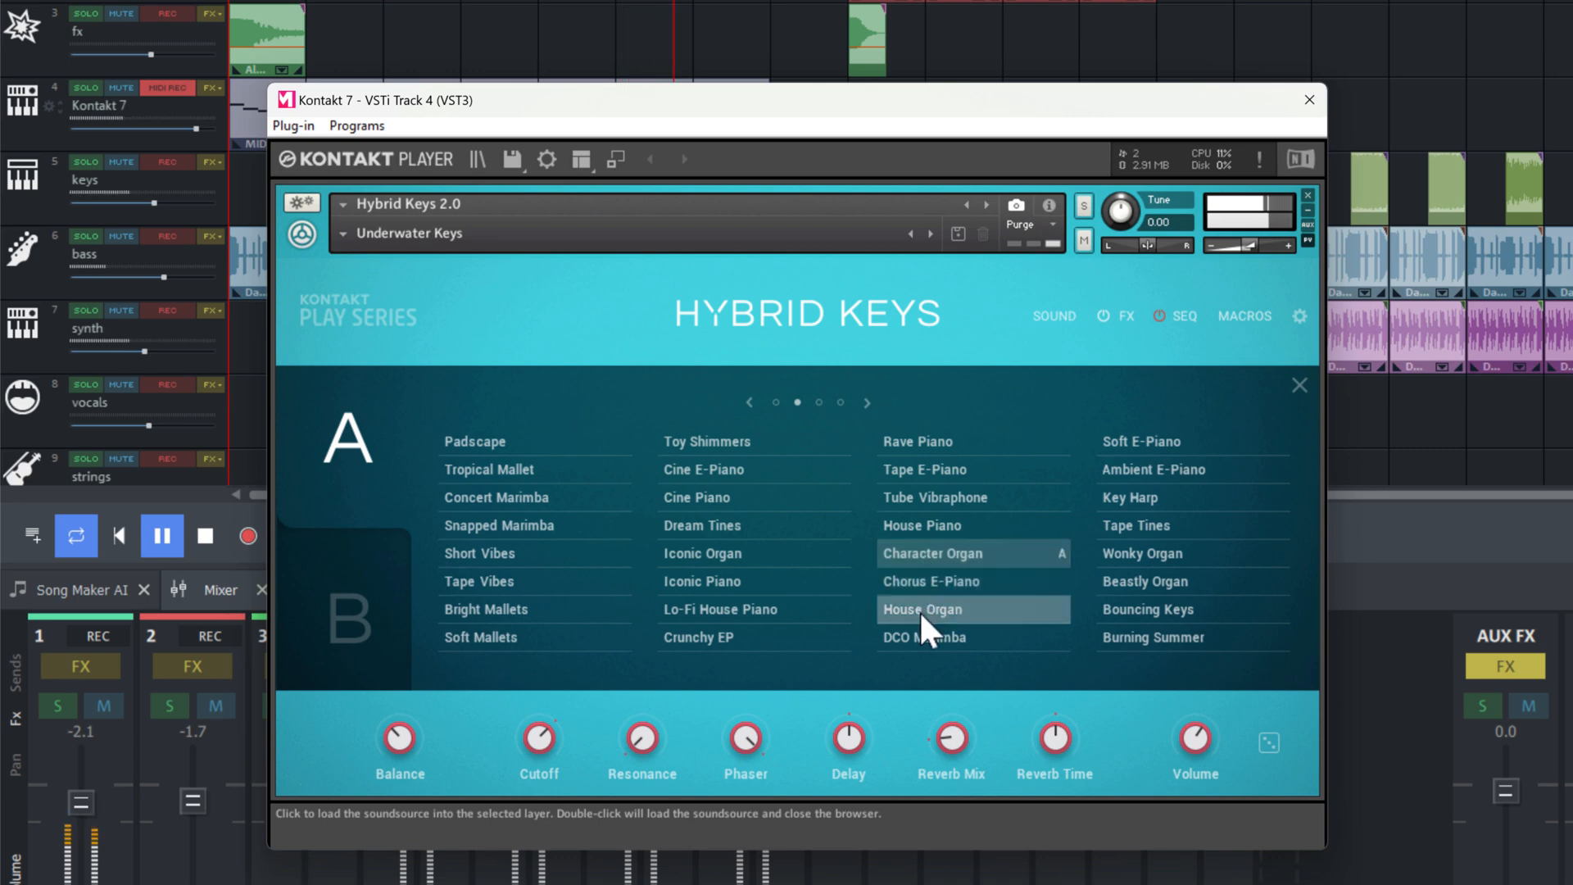
{"action": "left_click", "coordinate": [923, 608]}
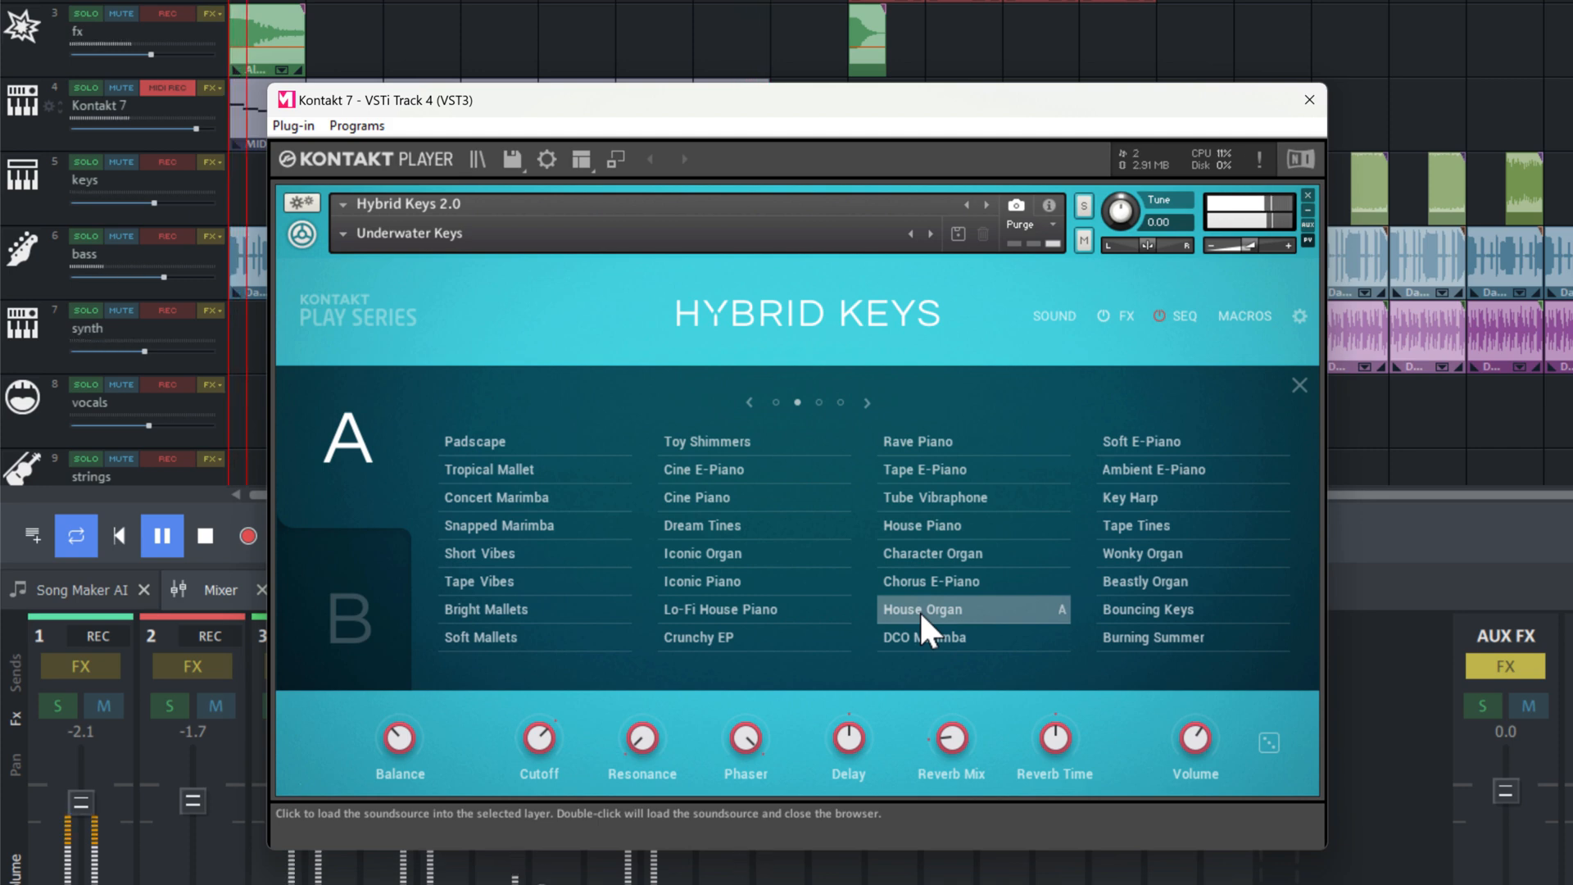
{"action": "left_click", "coordinate": [161, 535]}
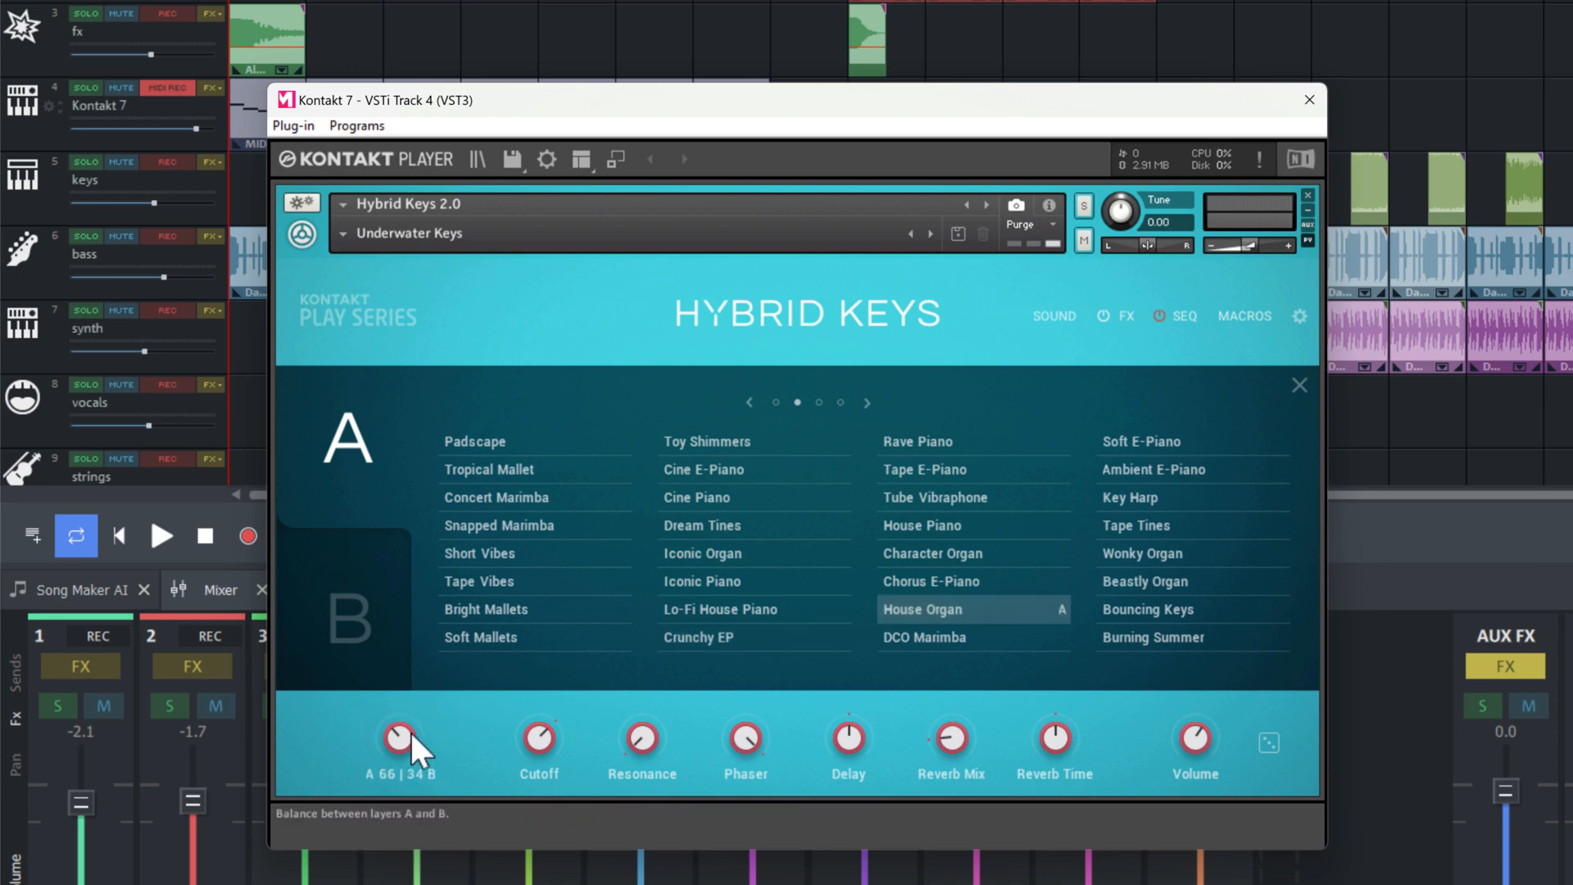
Solo the Kontakt 7 track and set the layer balance to A 93 | 7 B.
{"action": "left_click_drag", "start_coordinate": [399, 732], "coordinate": [426, 702]}
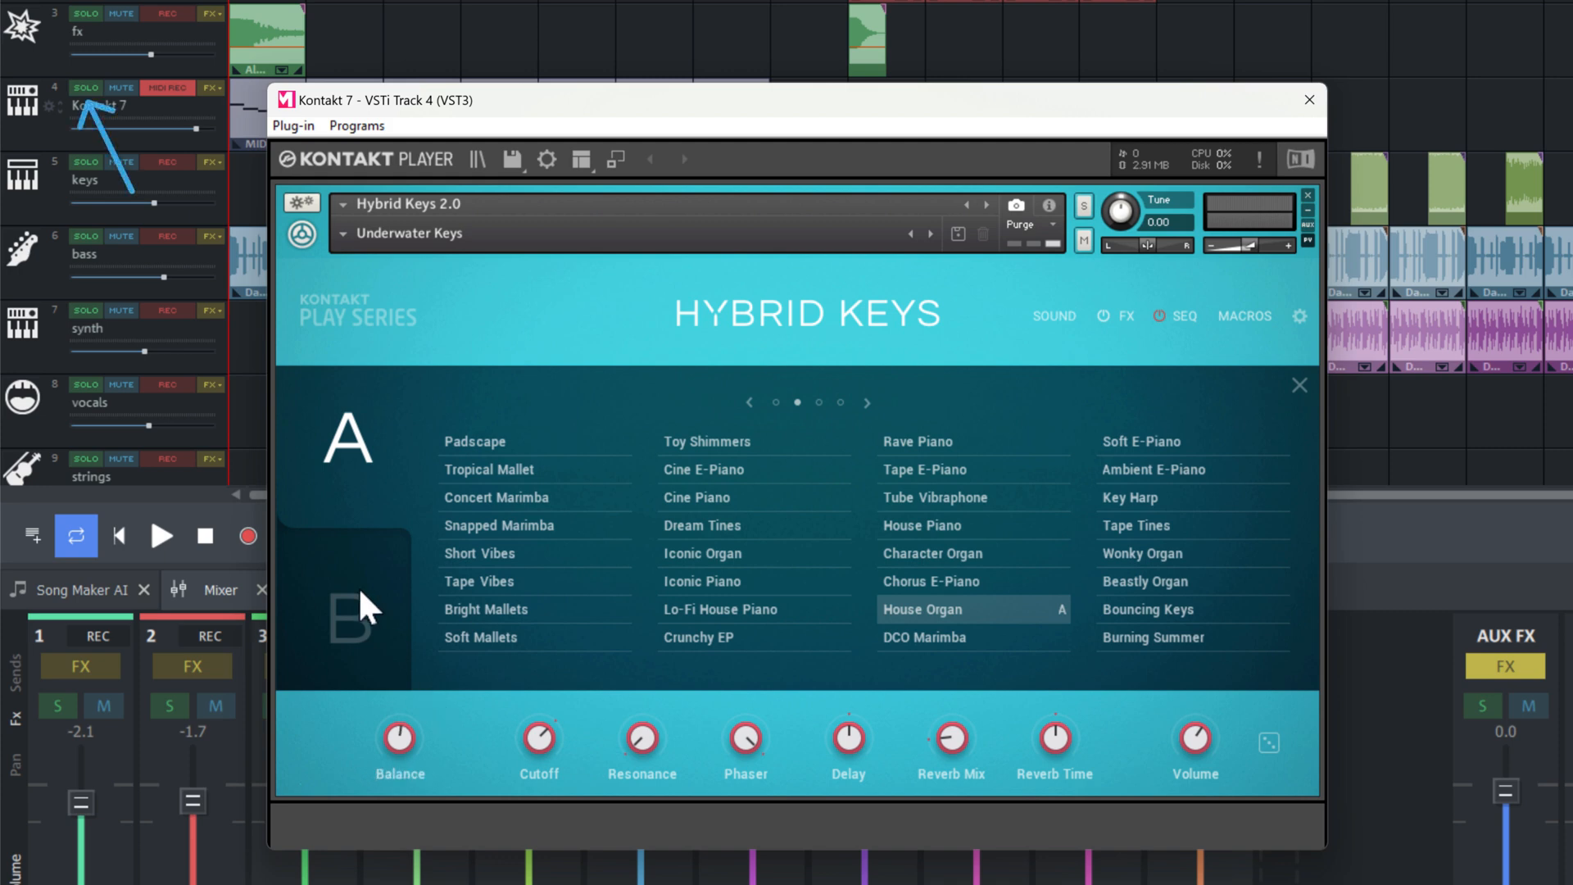
{"action": "left_click", "coordinate": [85, 89]}
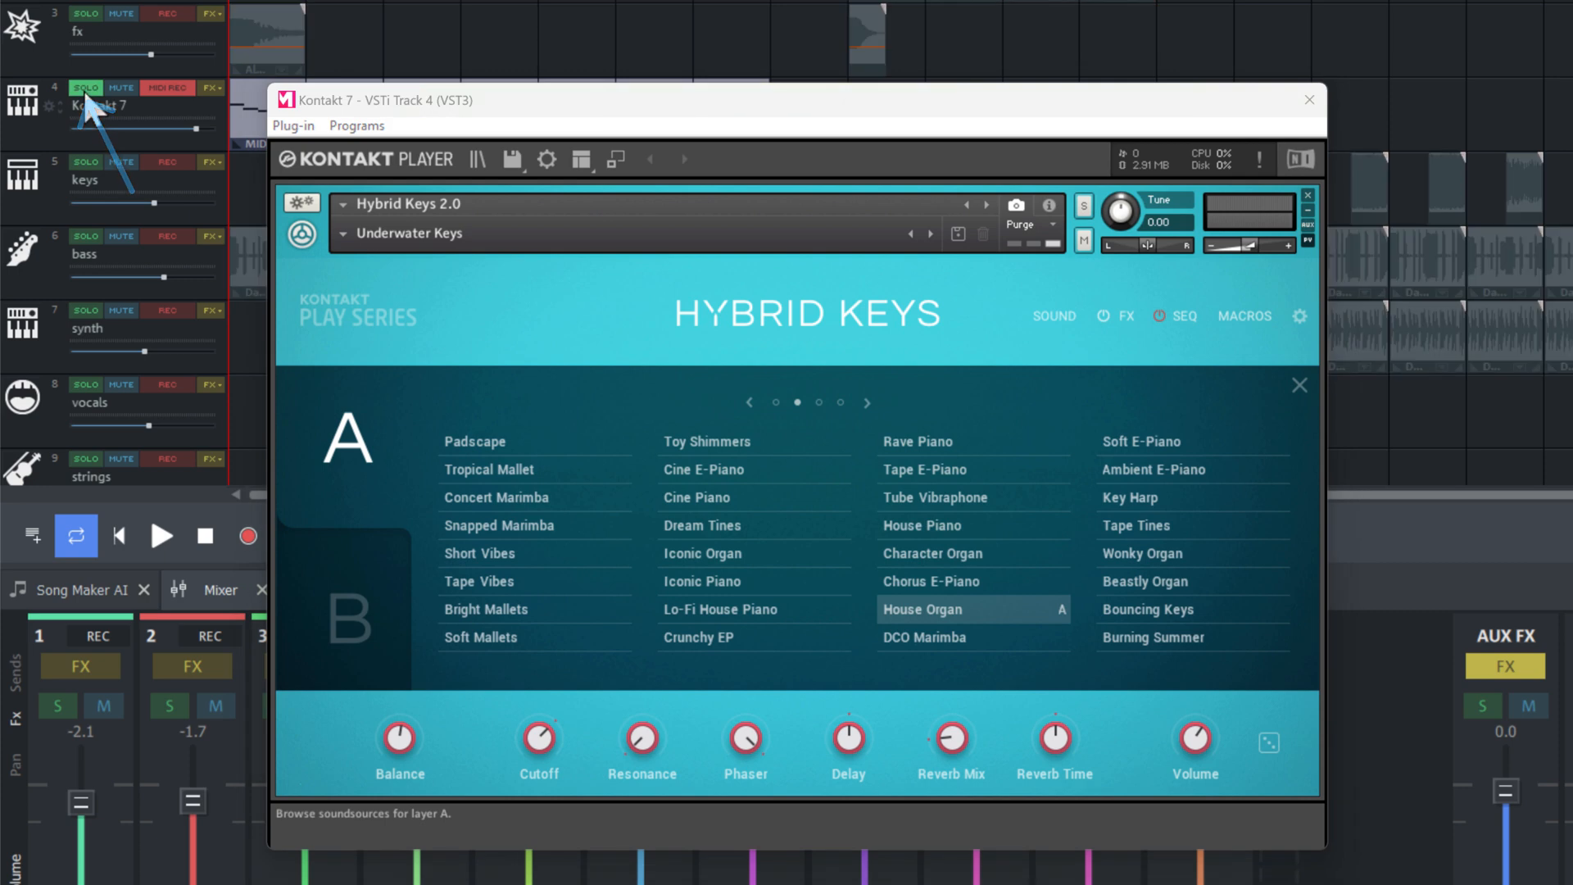
{"action": "left_click", "coordinate": [161, 535]}
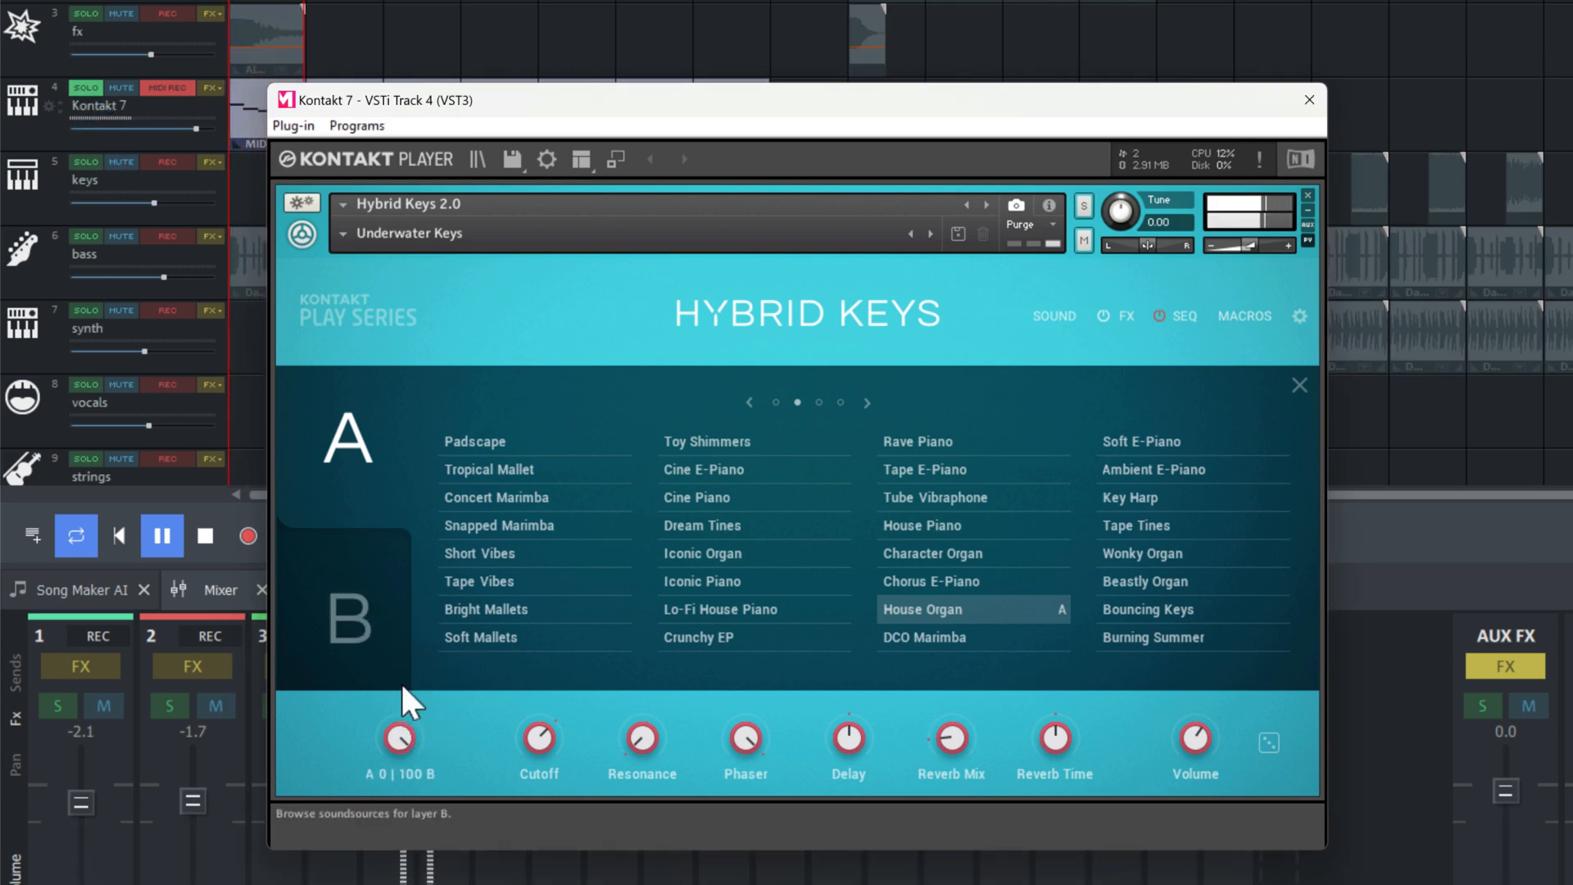
{"action": "left_click_drag", "start_coordinate": [398, 738], "coordinate": [411, 702]}
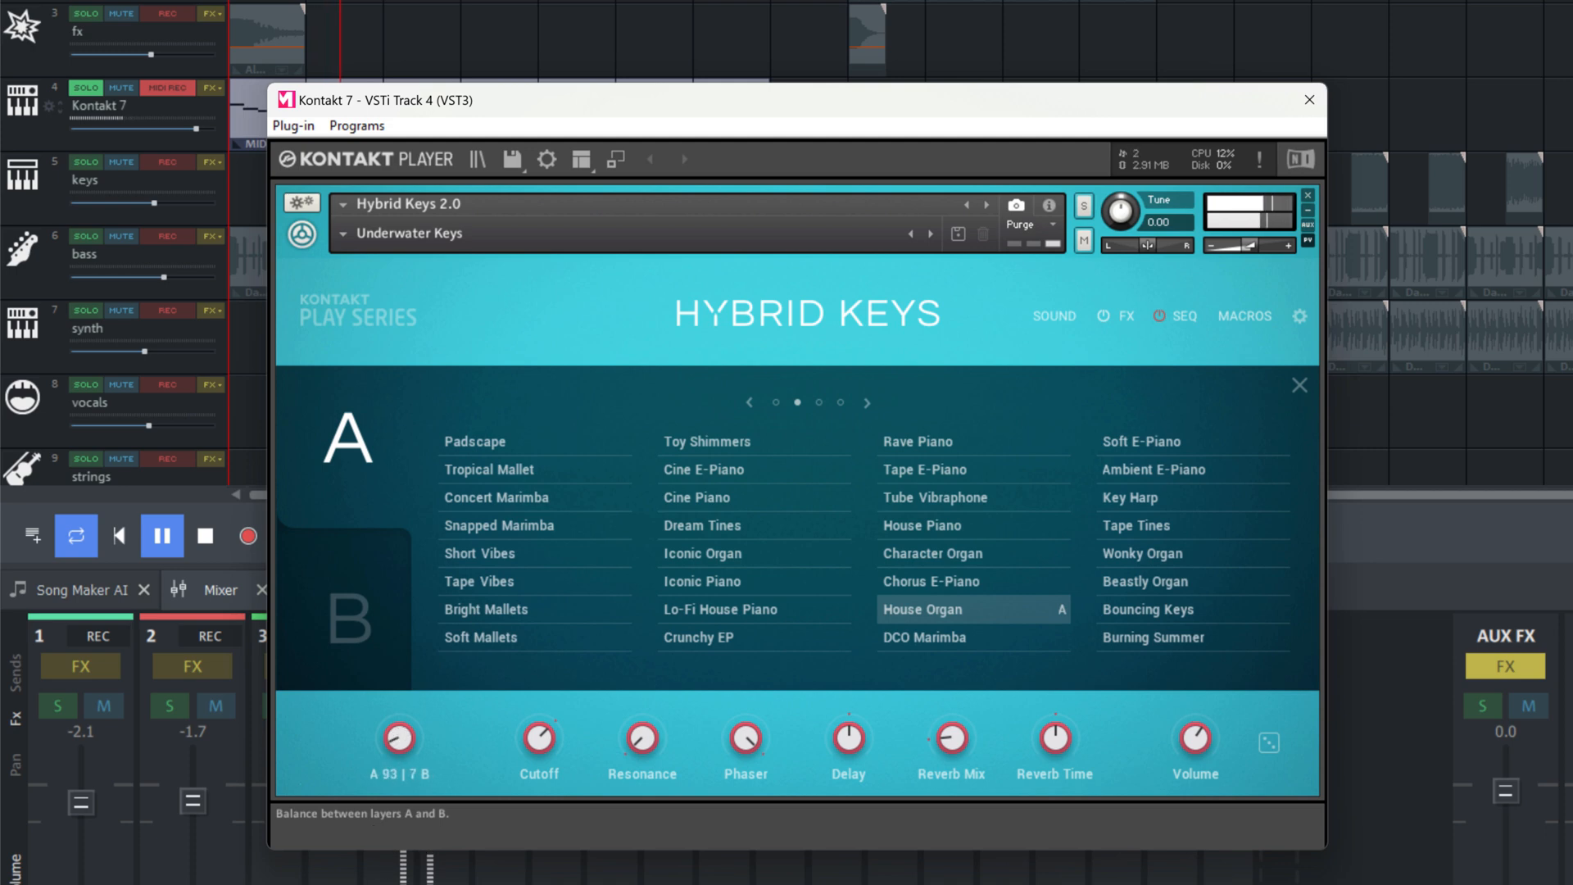